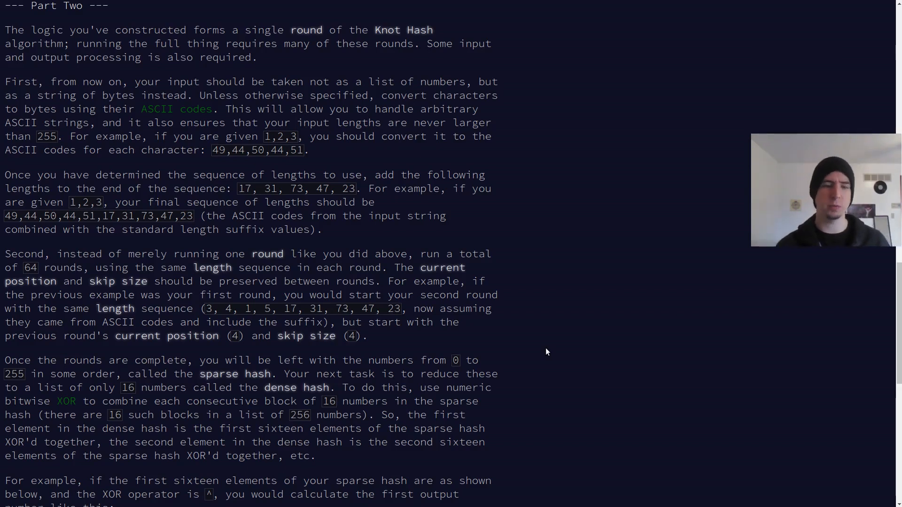
pyautogui.moveTo(543, 348)
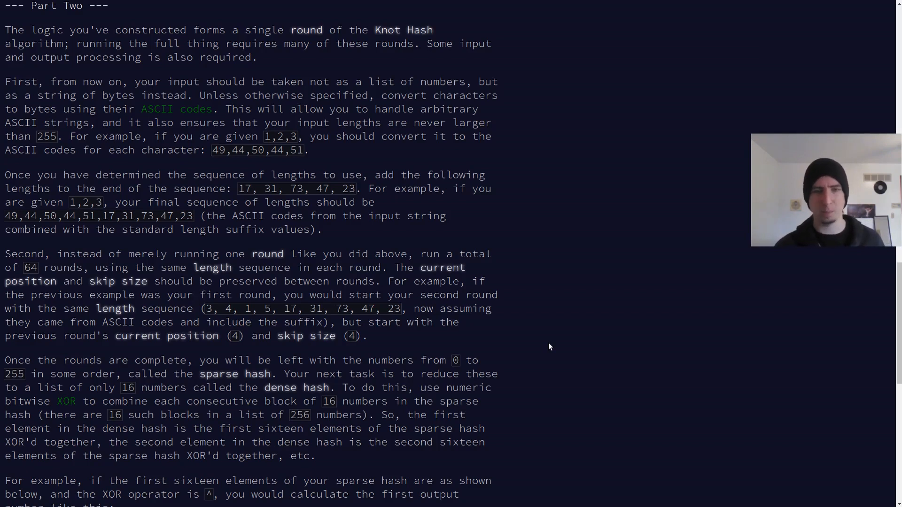
# Scroll through the script and puzzle text to find the input line.
pyautogui.scroll(3)
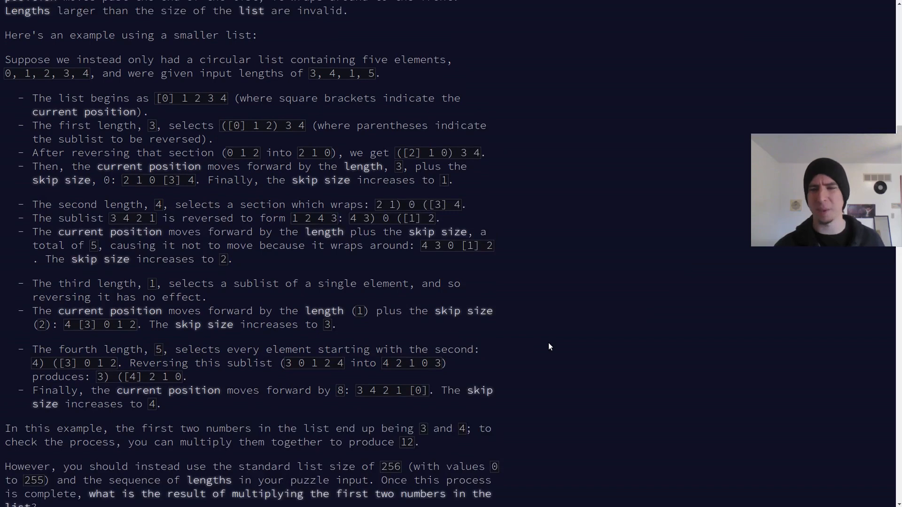
pyautogui.scroll(-3)
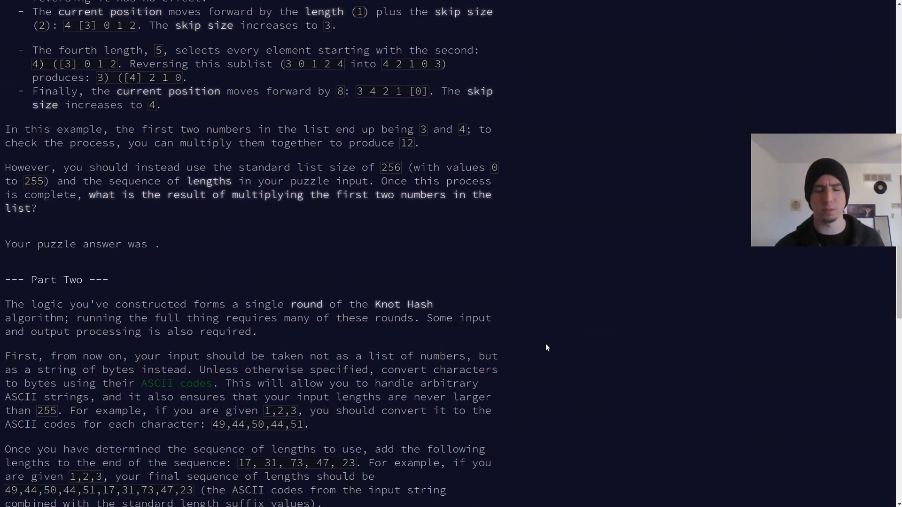
pyautogui.scroll(-3)
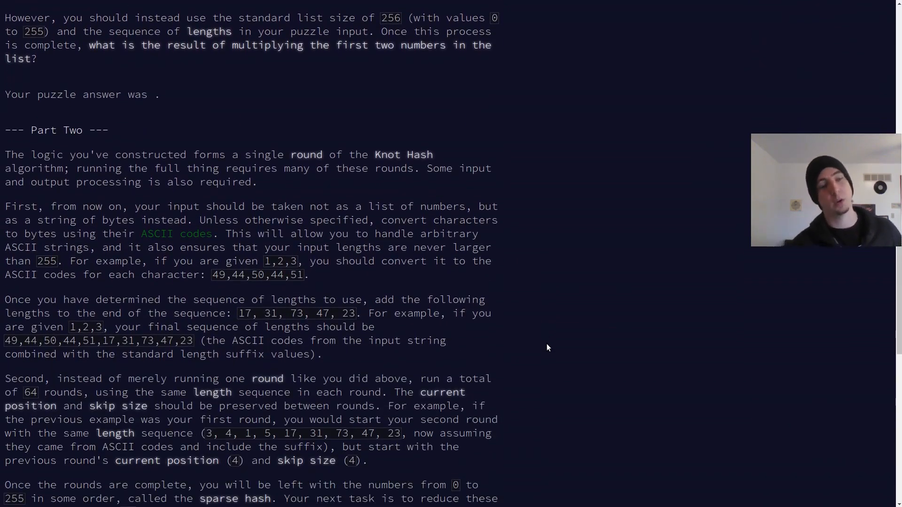
pyautogui.scroll(-3)
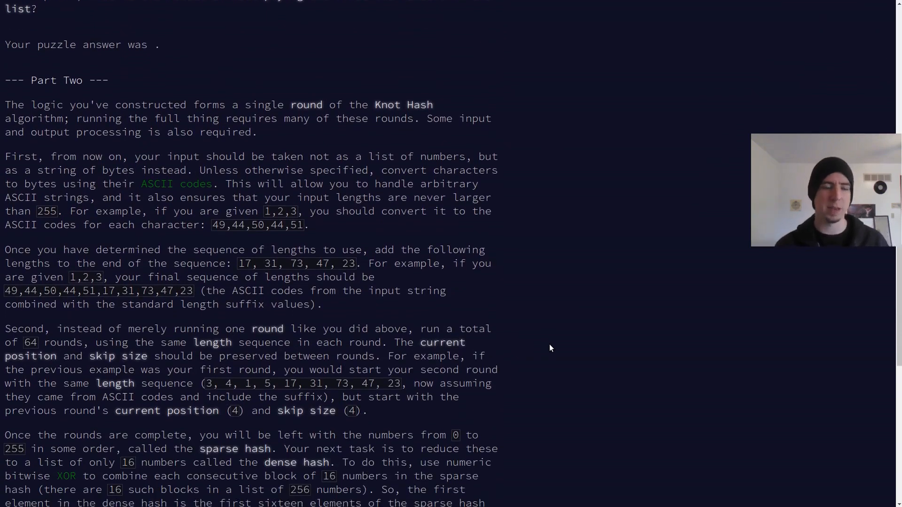
pyautogui.scroll(-3)
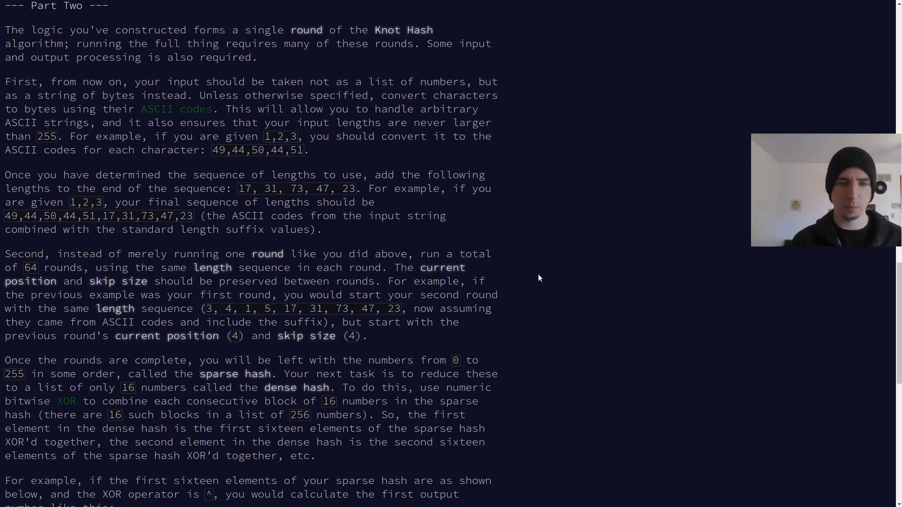
pyautogui.moveTo(604, 259)
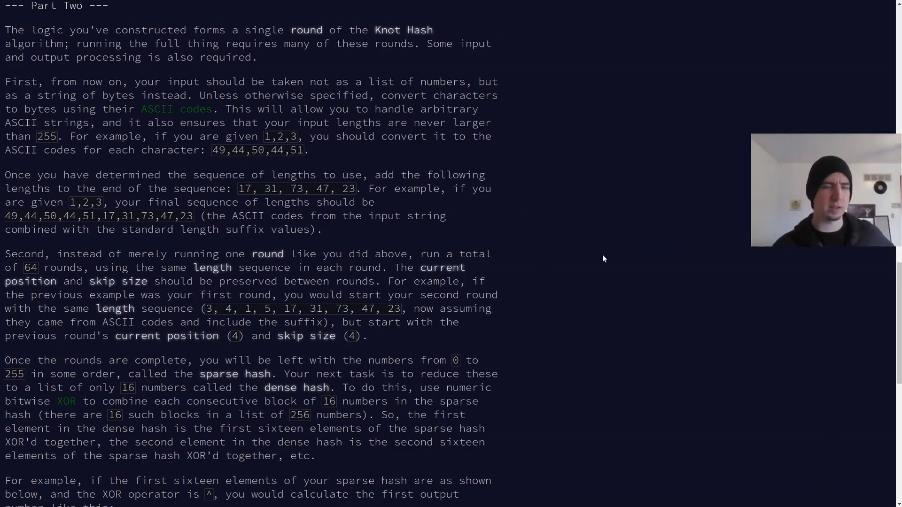
pyautogui.moveTo(608, 256)
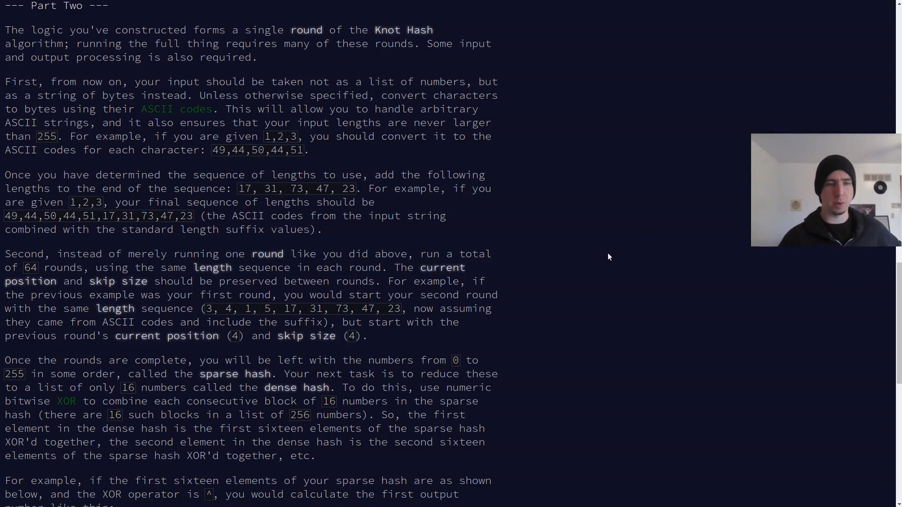
pyautogui.moveTo(471, 250)
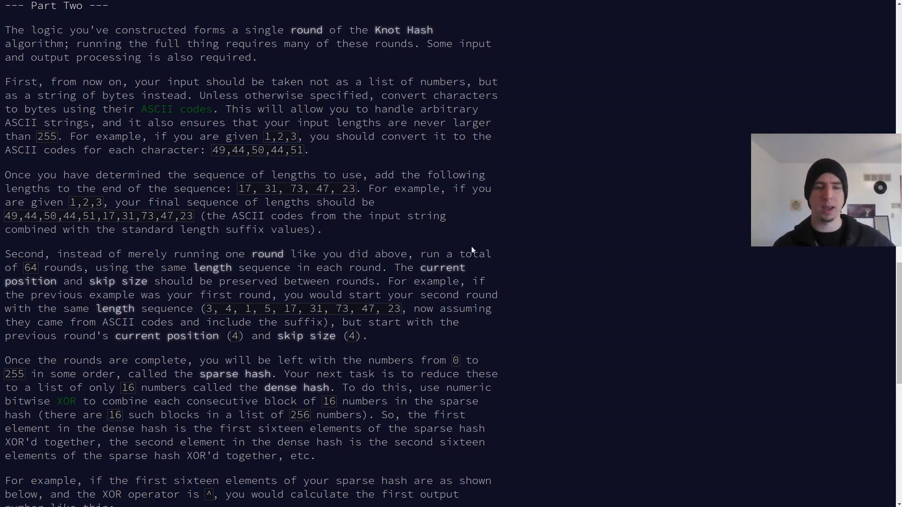
pyautogui.scroll(-3)
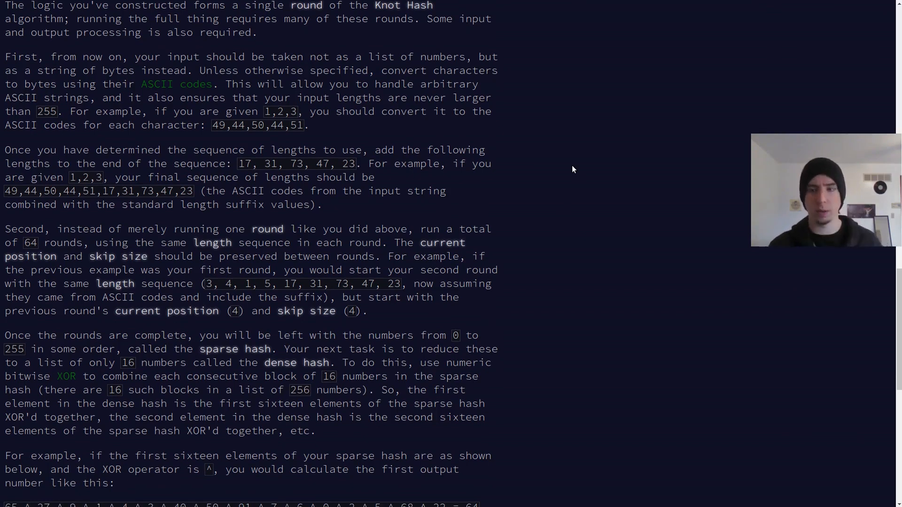
pyautogui.scroll(-3)
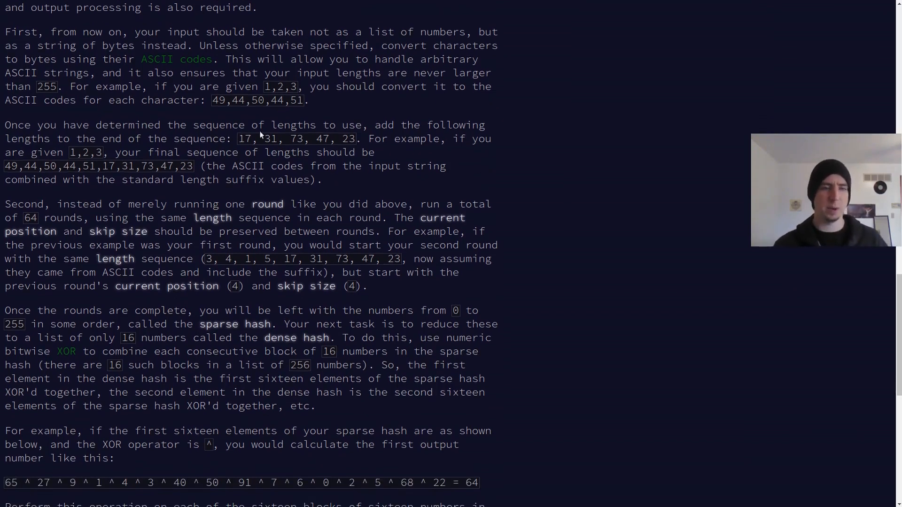
pyautogui.scroll(-3)
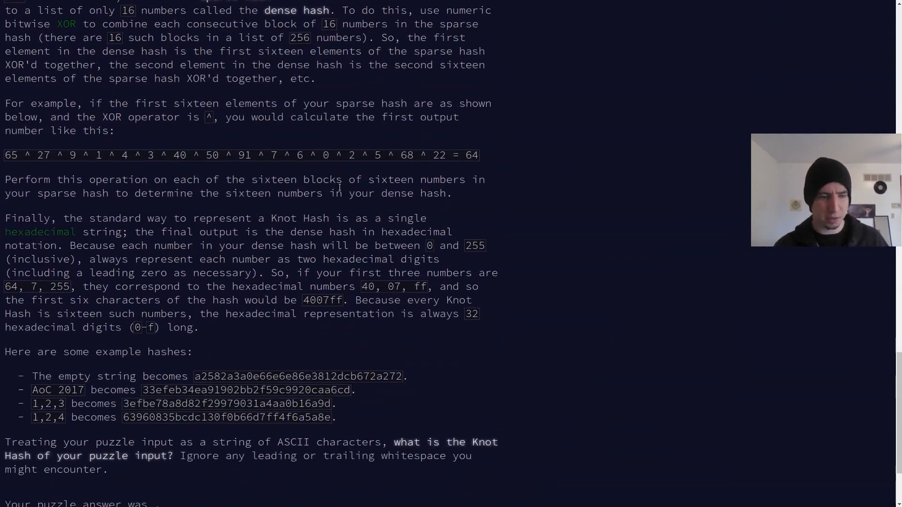
pyautogui.scroll(3)
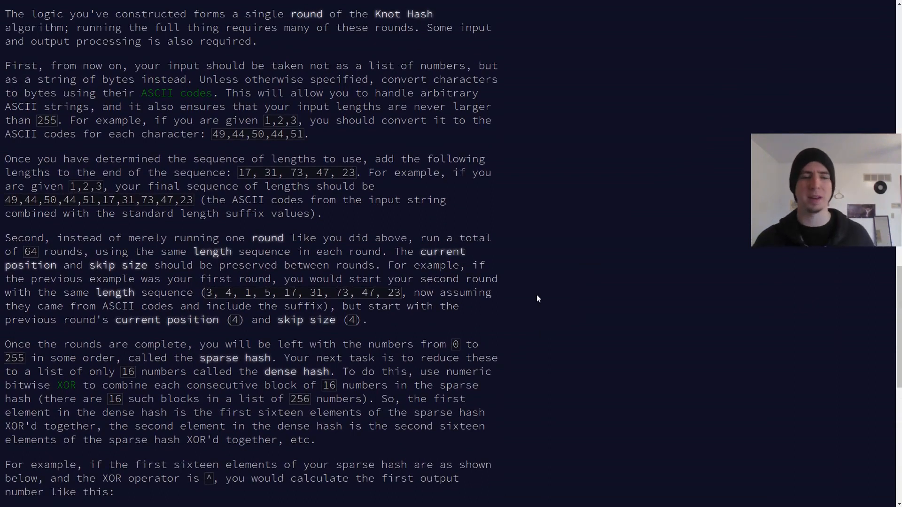
pyautogui.scroll(-3)
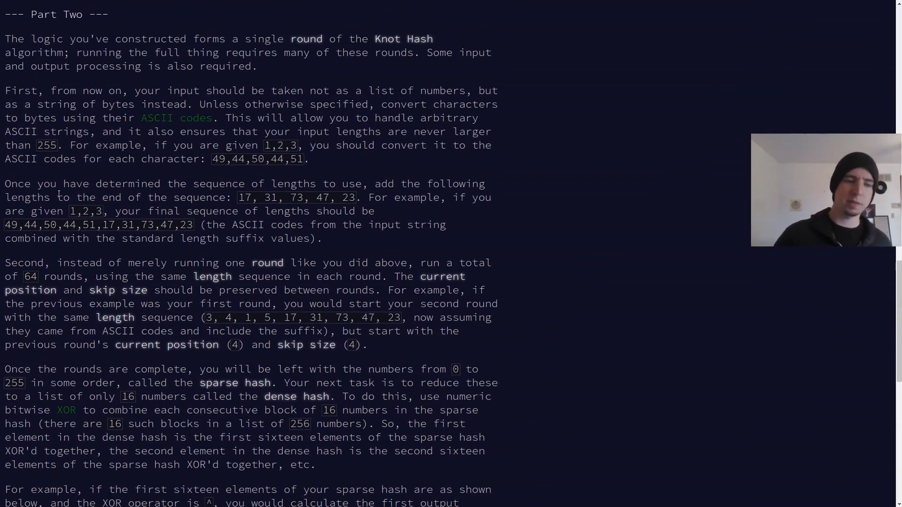
pyautogui.doubleClick(79, 211)
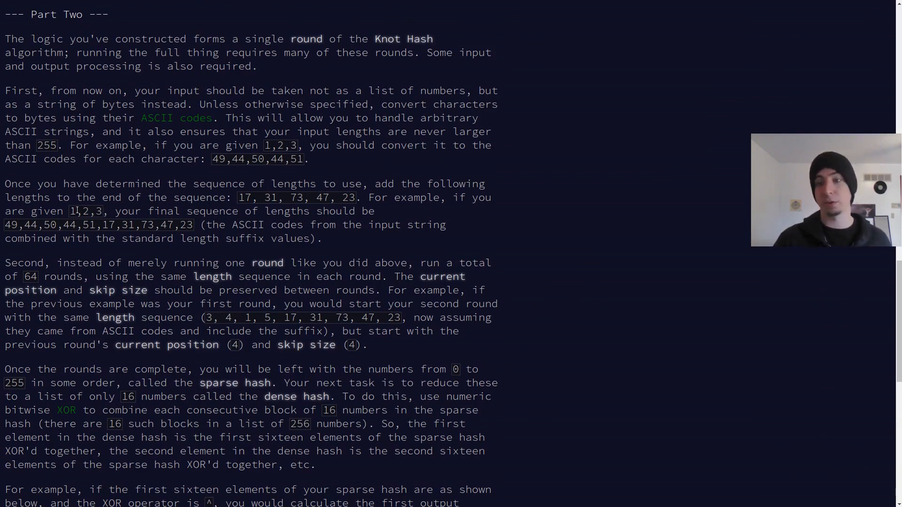
pyautogui.doubleClick(70, 211)
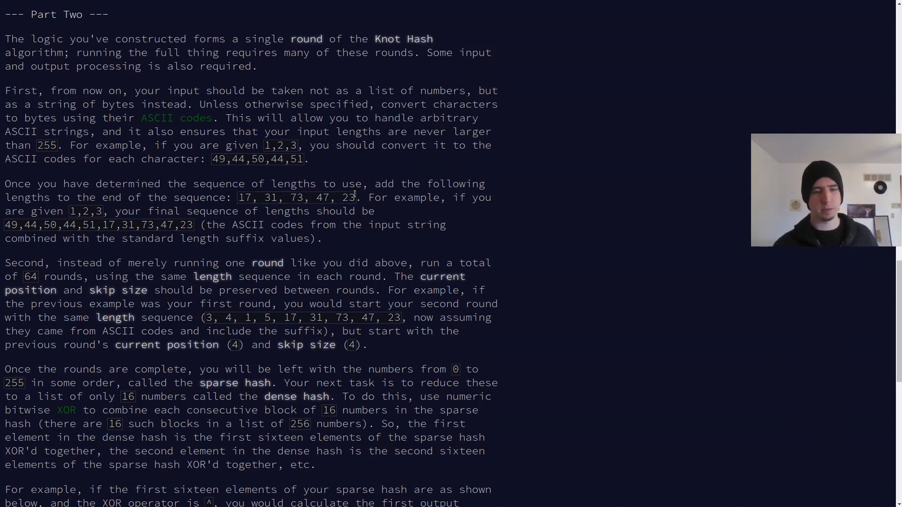
pyautogui.moveTo(378, 169)
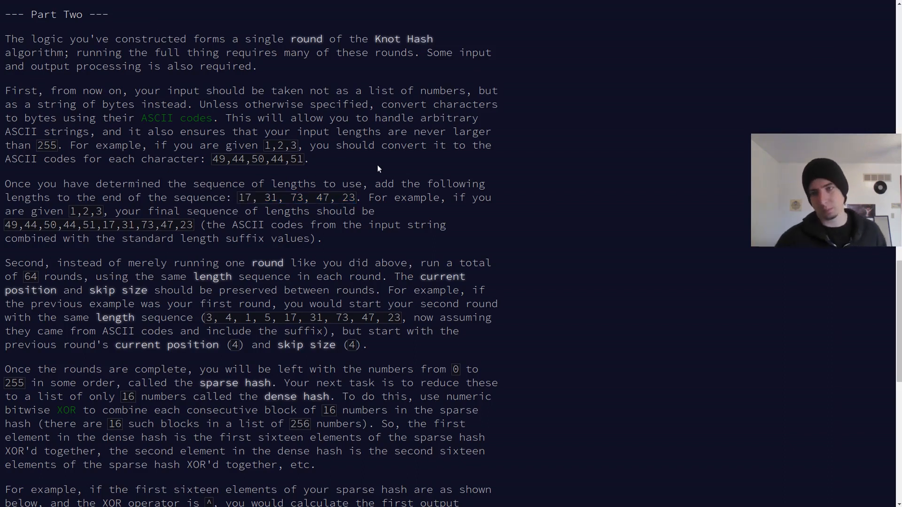
pyautogui.moveTo(519, 202)
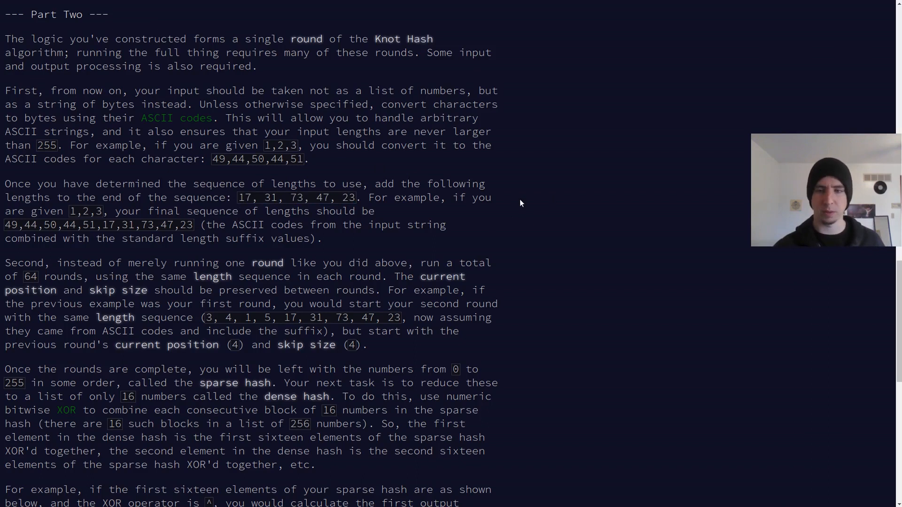
# Cut the input line and paste it below the step function.
pyautogui.scroll(-3)
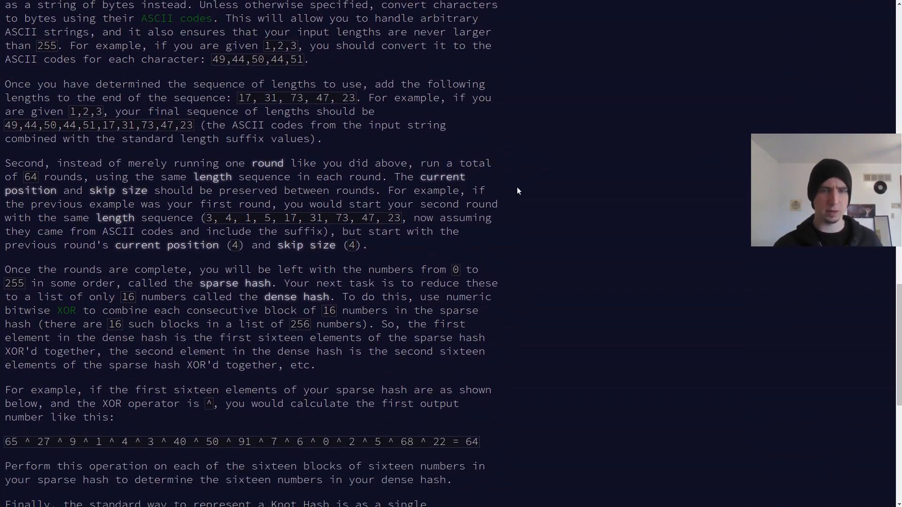
pyautogui.scroll(-3)
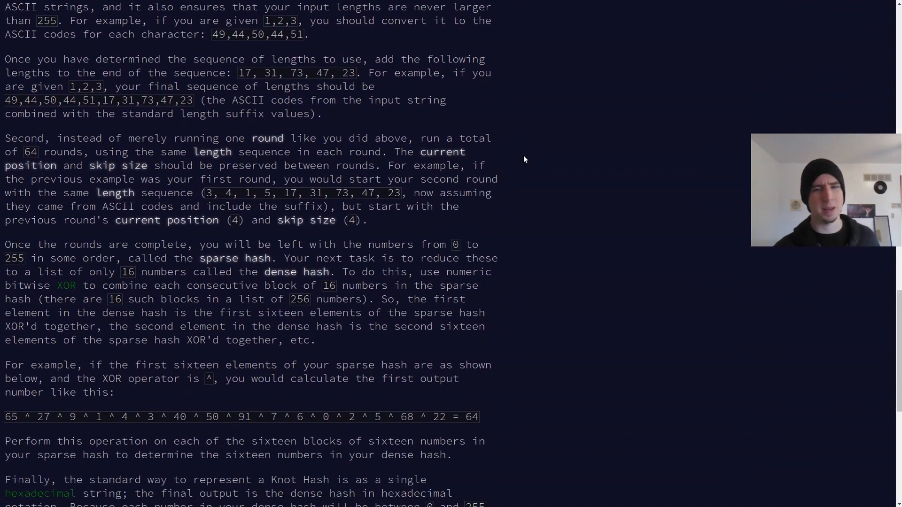
pyautogui.scroll(-3)
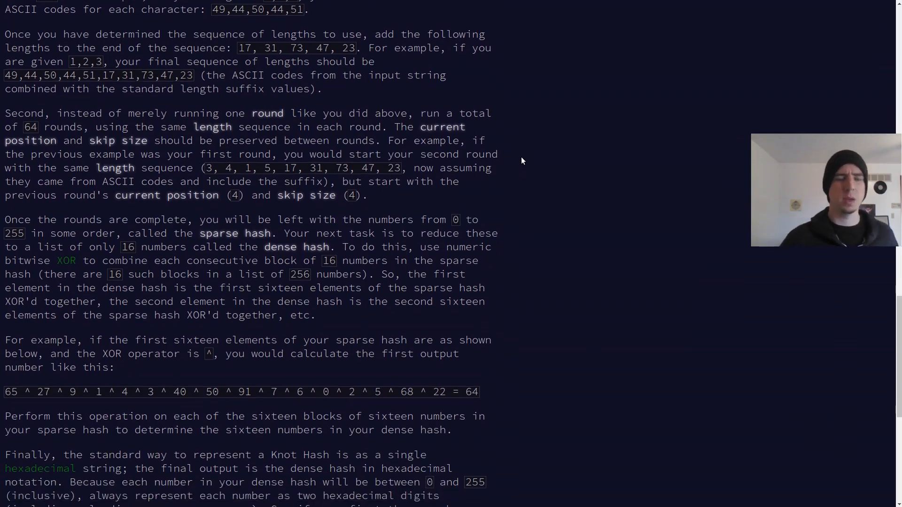
pyautogui.moveTo(505, 163)
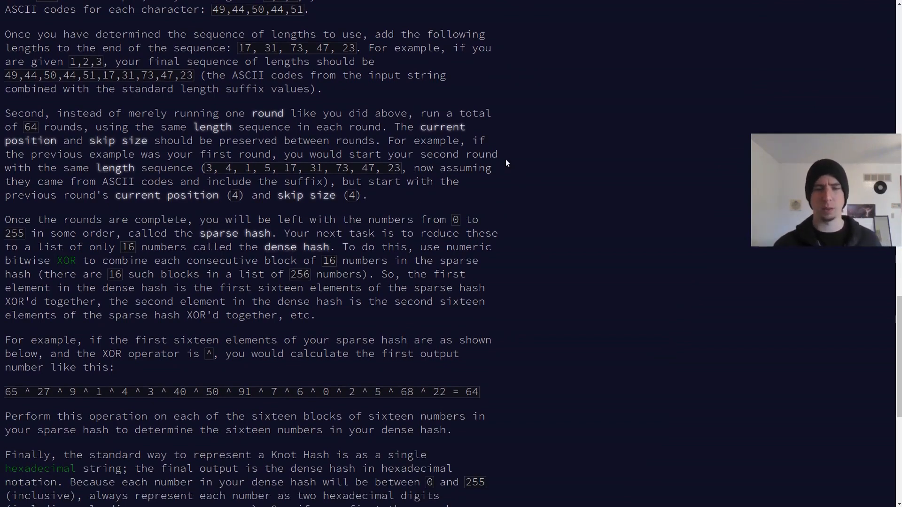
pyautogui.moveTo(508, 171)
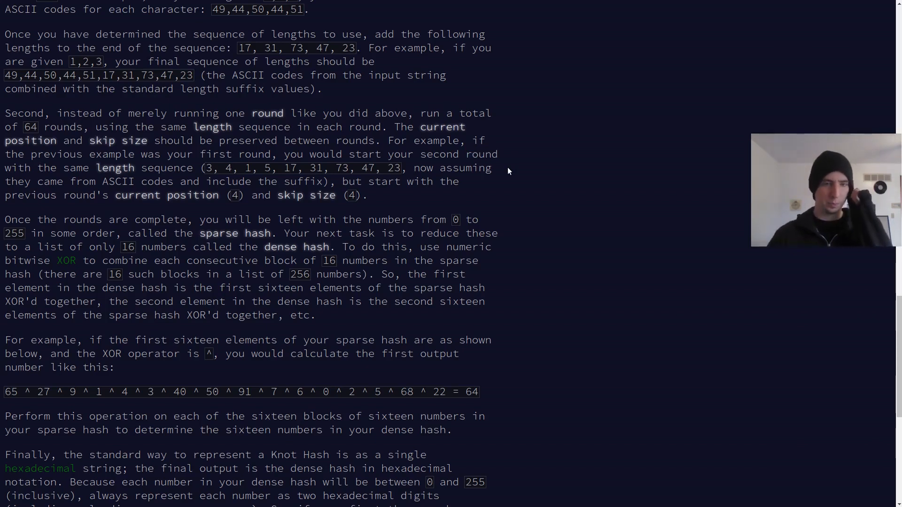
pyautogui.doubleClick(30, 127)
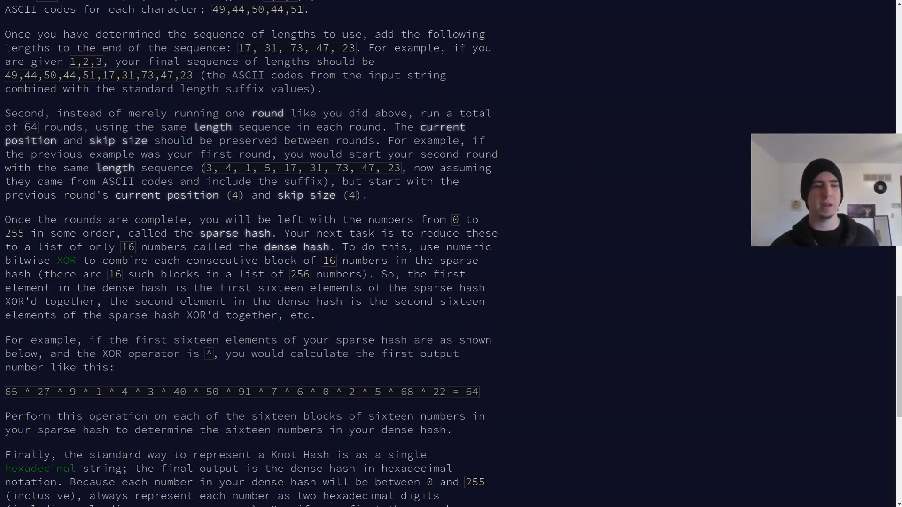
pyautogui.moveTo(115, 195); pyautogui.dragTo(361, 195)
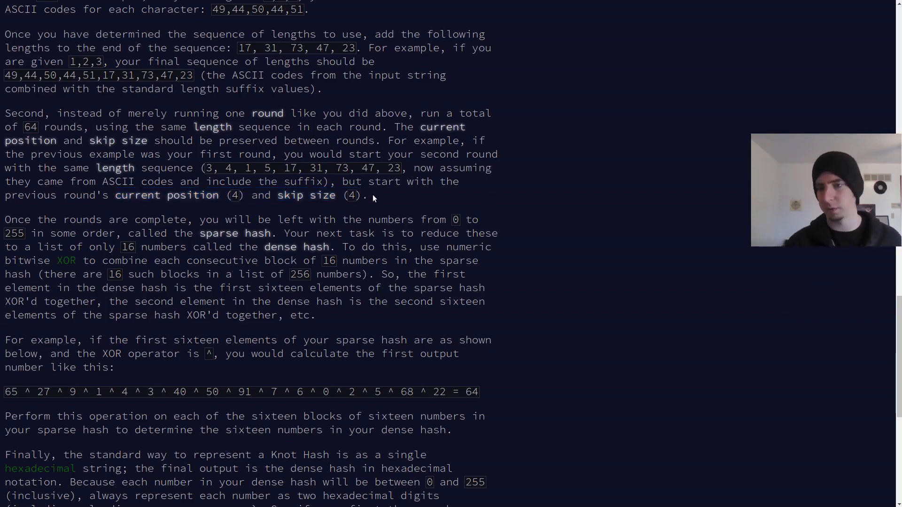
pyautogui.scroll(-3)
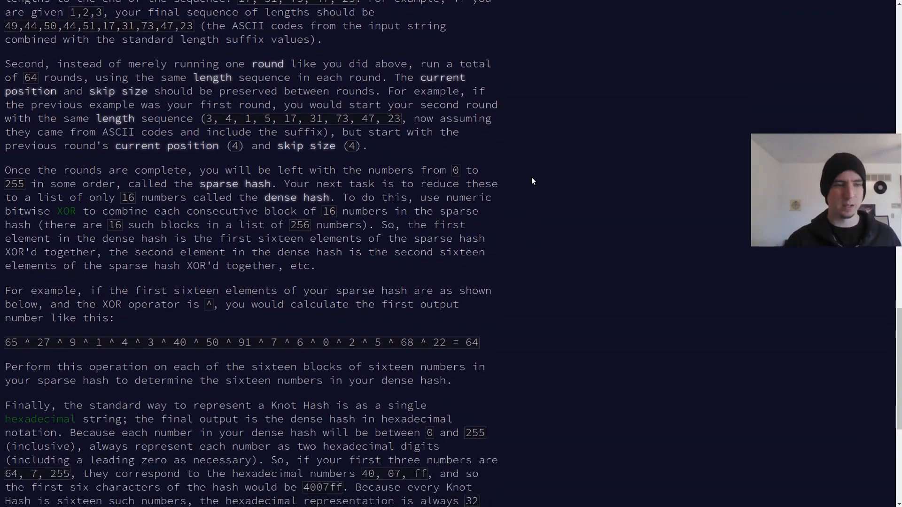
pyautogui.scroll(-3)
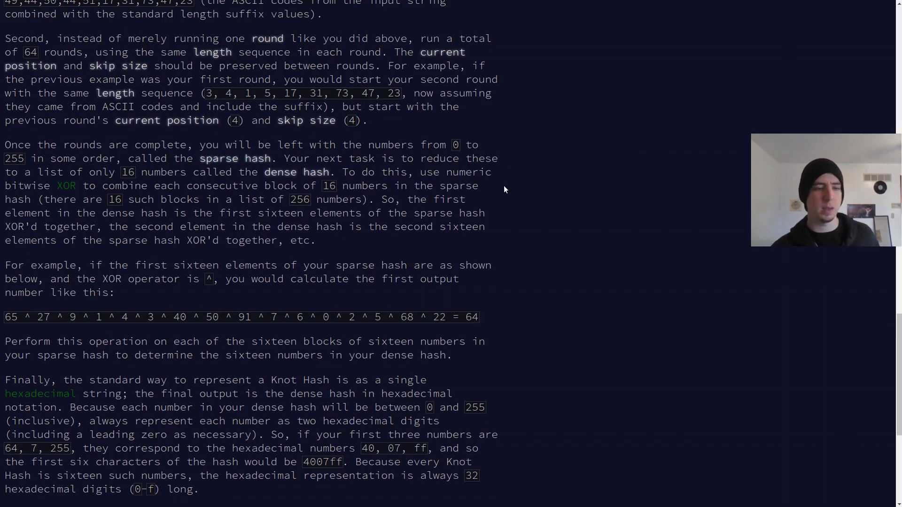
pyautogui.scroll(-3)
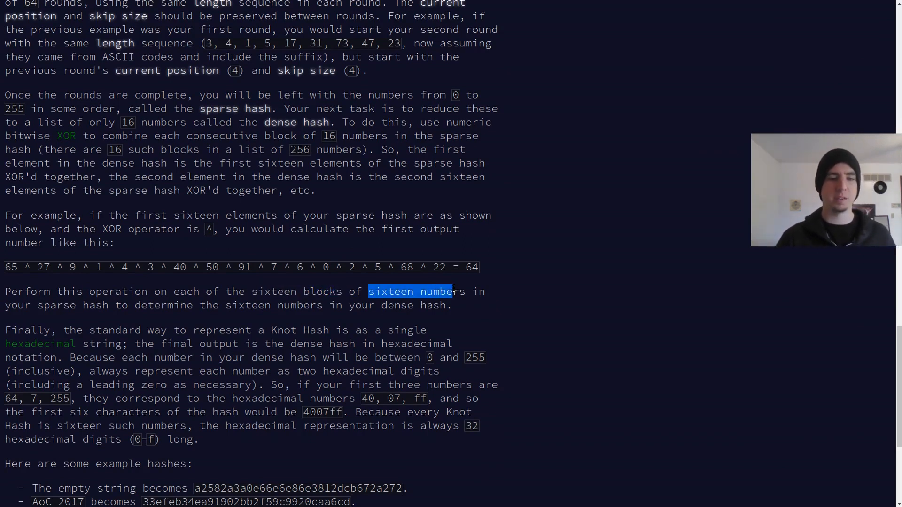
pyautogui.click(525, 215)
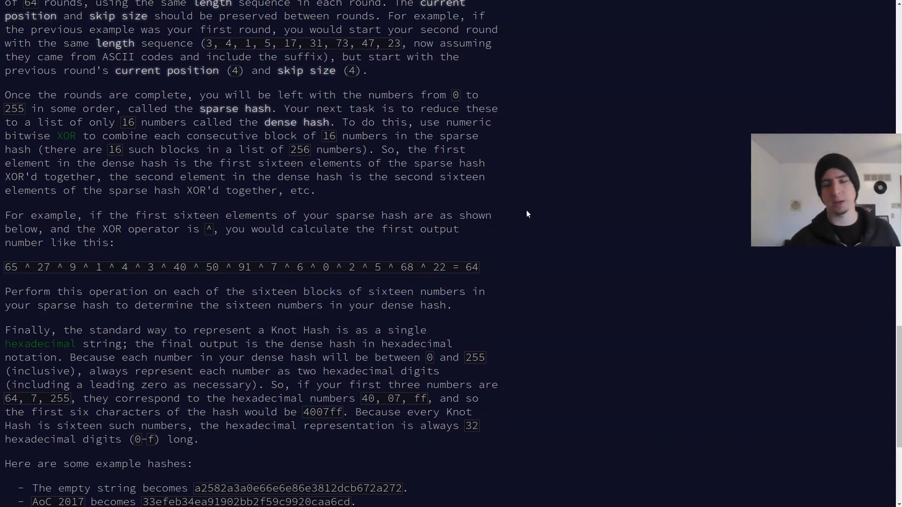
pyautogui.moveTo(524, 269)
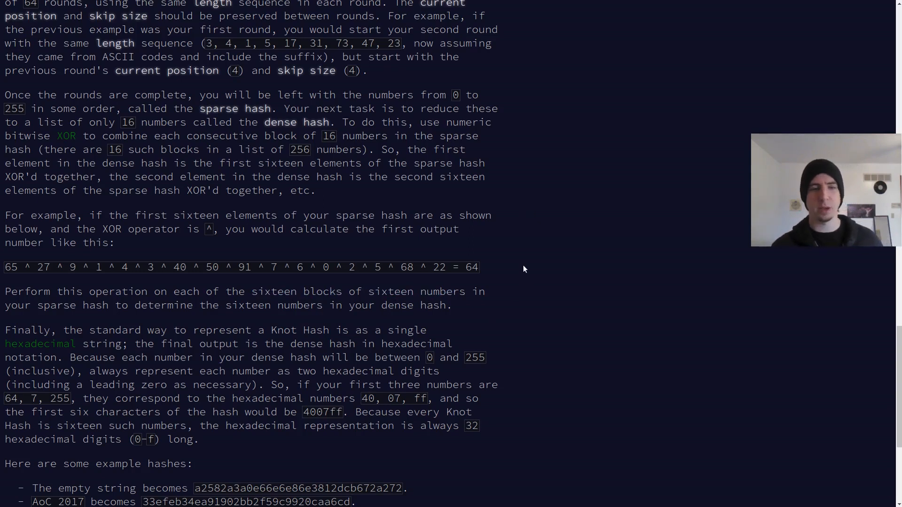
pyautogui.scroll(-3)
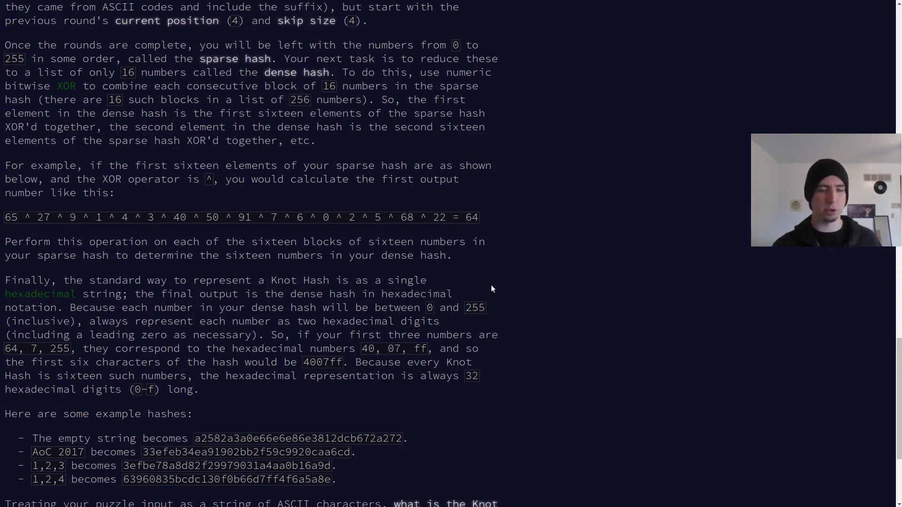
pyautogui.scroll(-3)
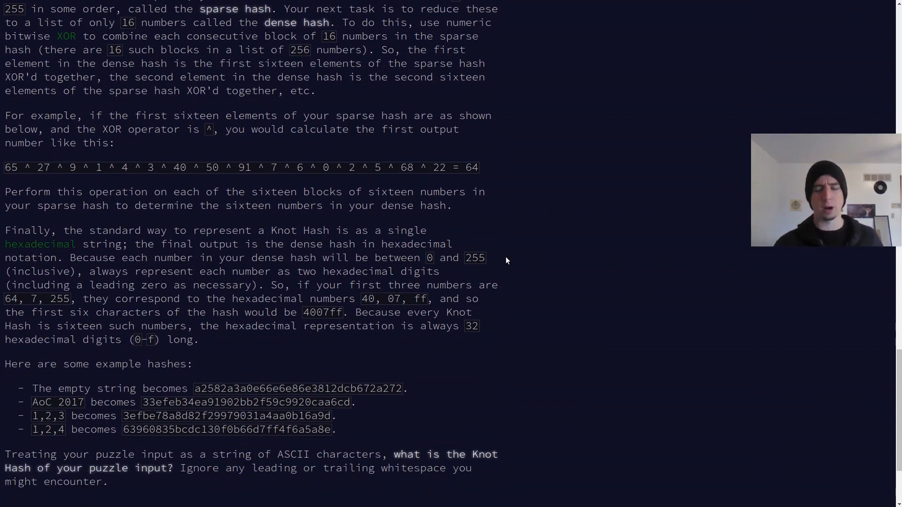
pyautogui.scroll(-3)
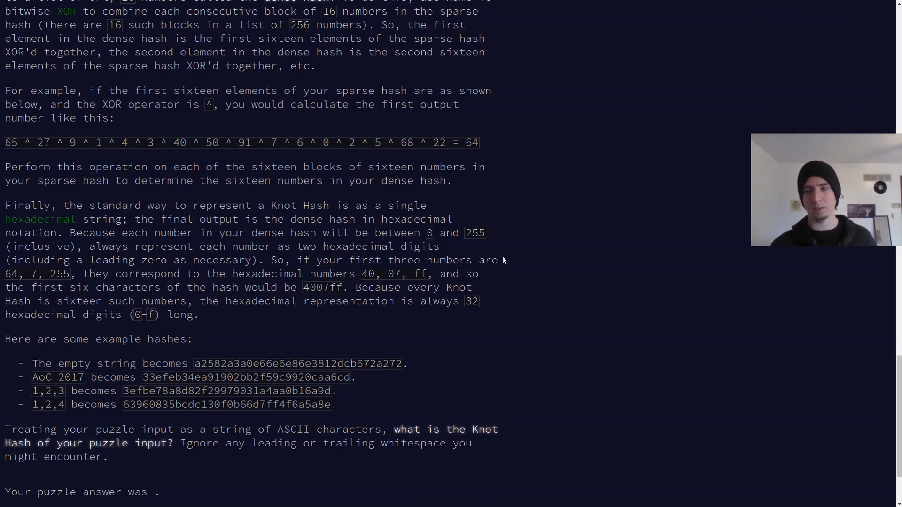
pyautogui.doubleClick(394, 273)
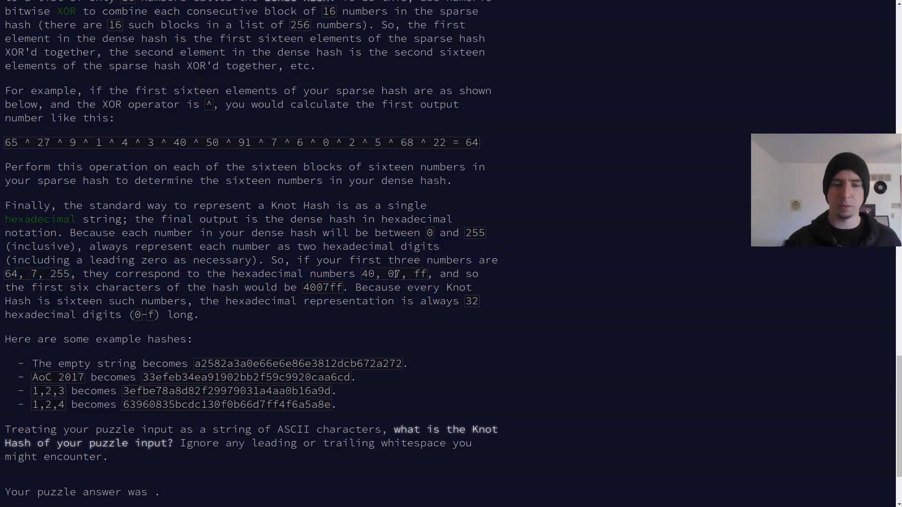
pyautogui.doubleClick(392, 274)
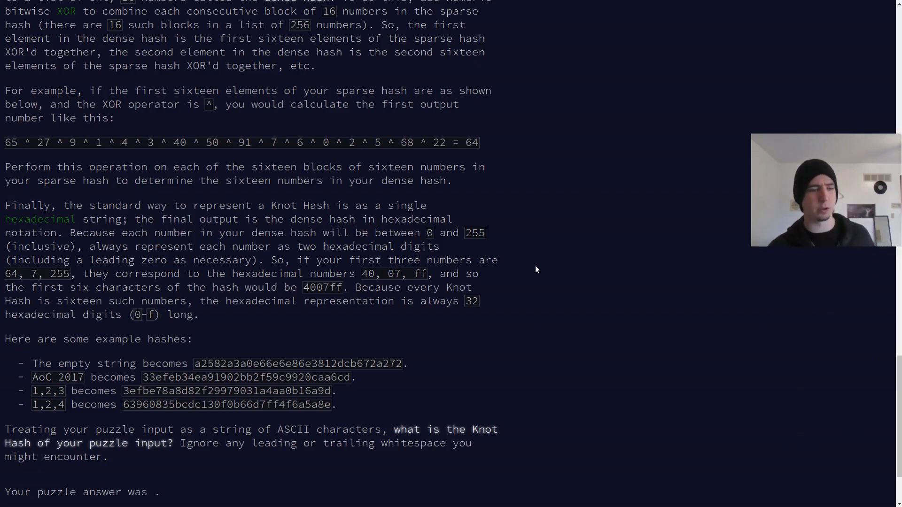
pyautogui.scroll(3)
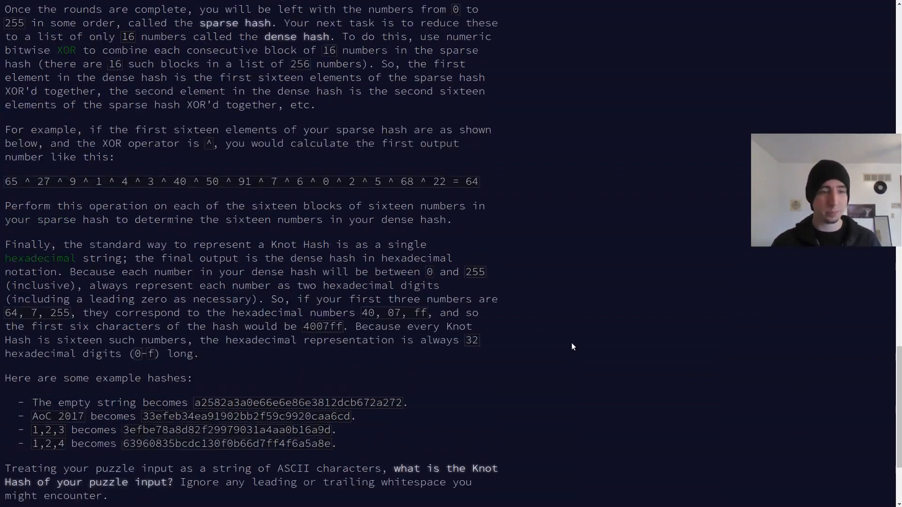
pyautogui.scroll(3)
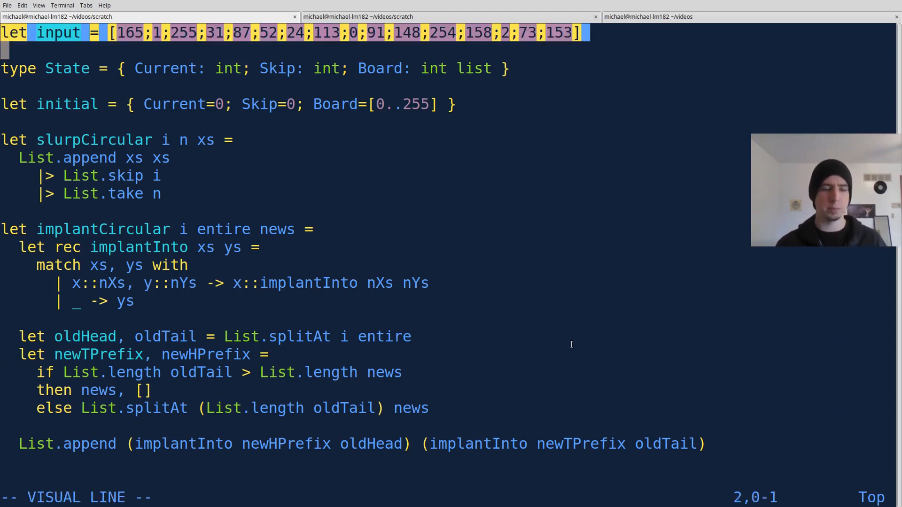
pyautogui.scroll(-3)
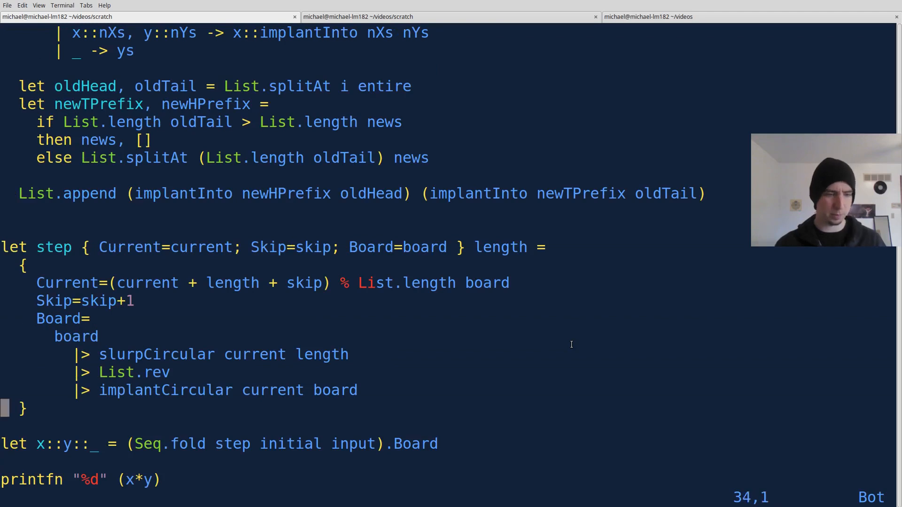
pyautogui.scroll(-3)
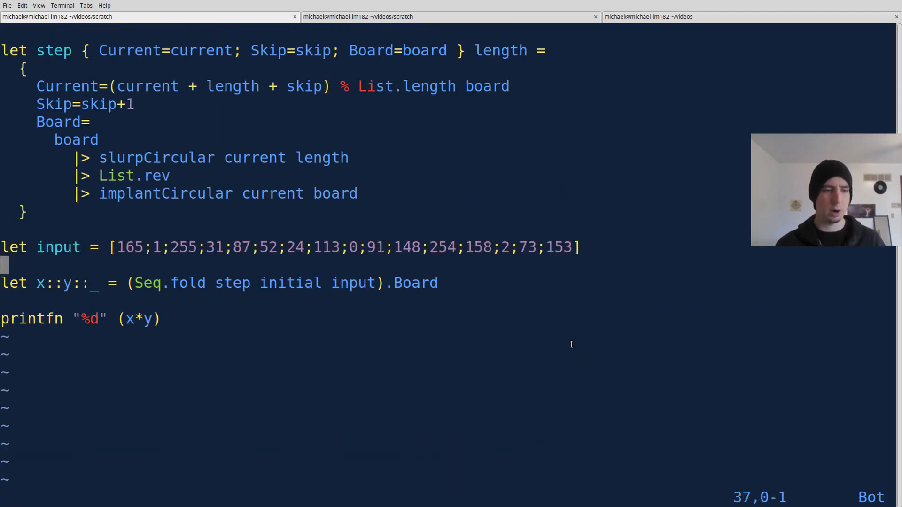
# Rewrite the input as the string 165,1,255,31,87,52,24,113,0,91,148,254,158,2,73,15.
pyautogui.press('Return')
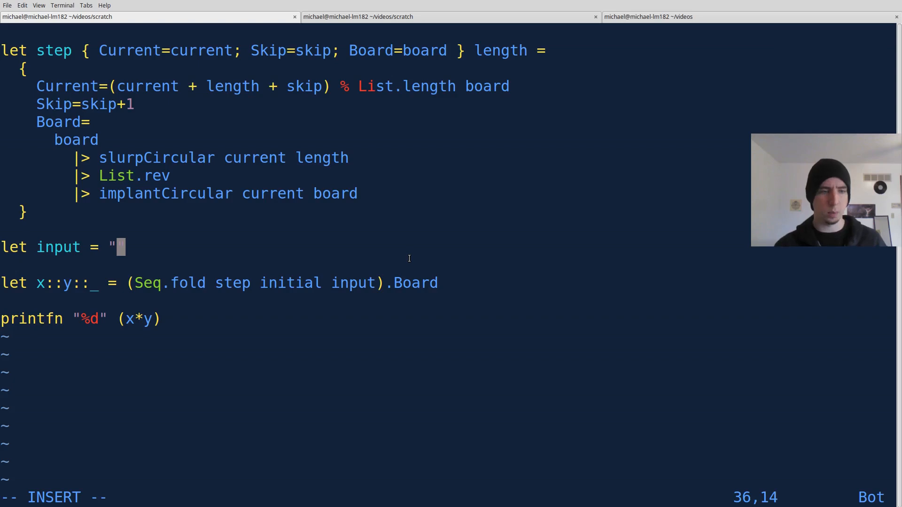
pyautogui.write('165,1,255,31,87,52,24,113,0,91,148,254,158,2,73,153')
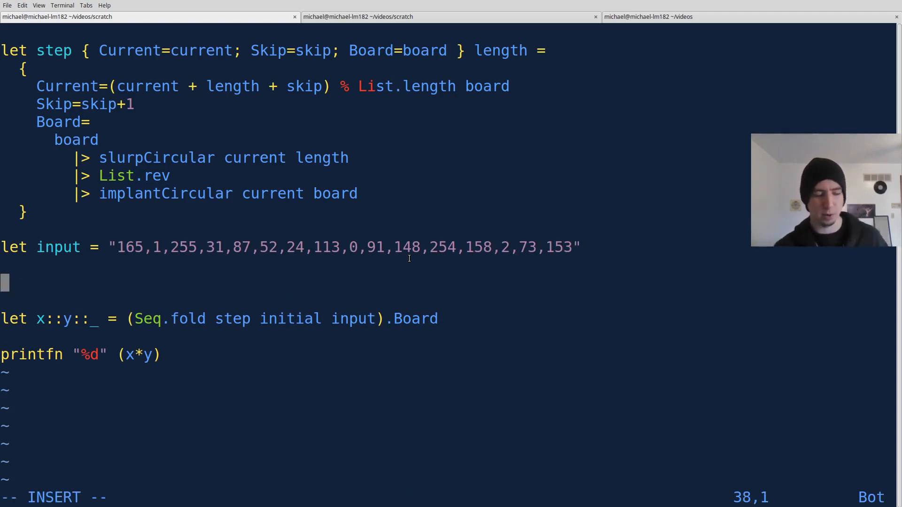
# Add let lengths = List.ofSeq (Seq.map int input) below the input.
pyautogui.write('let len')
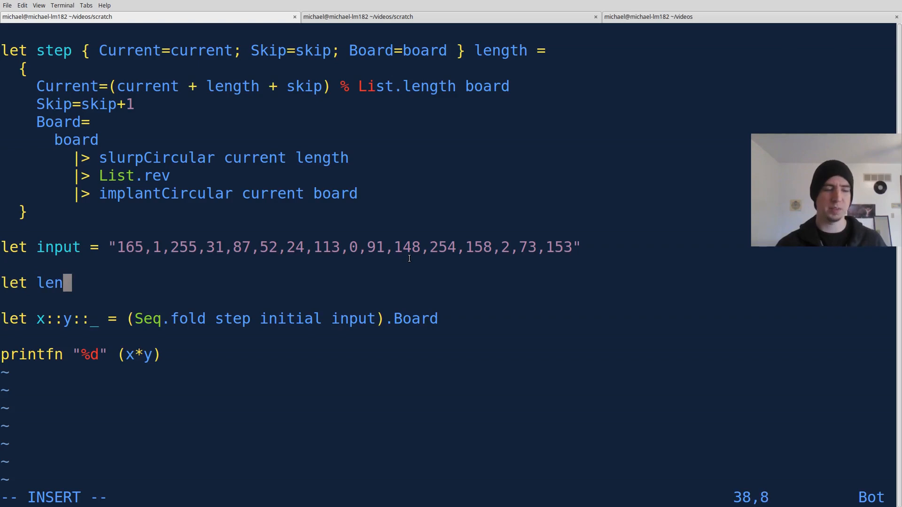
pyautogui.write('gths')
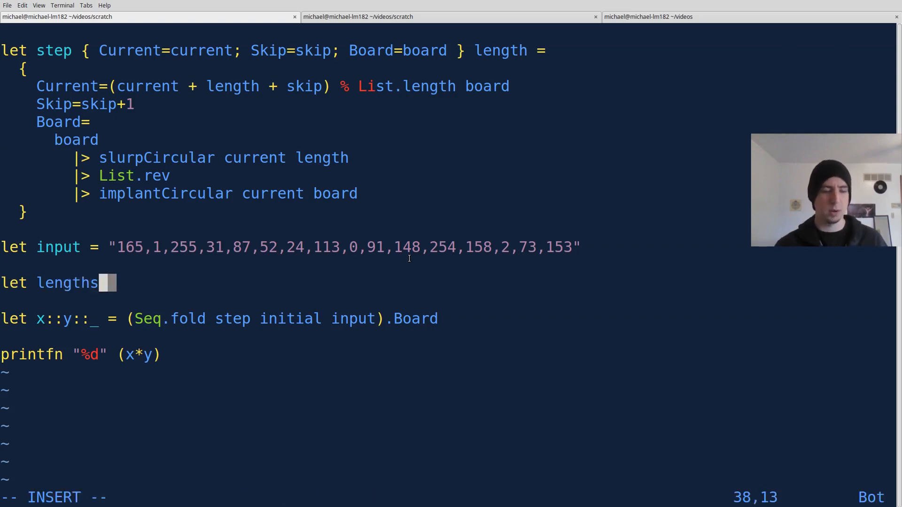
pyautogui.write('=')
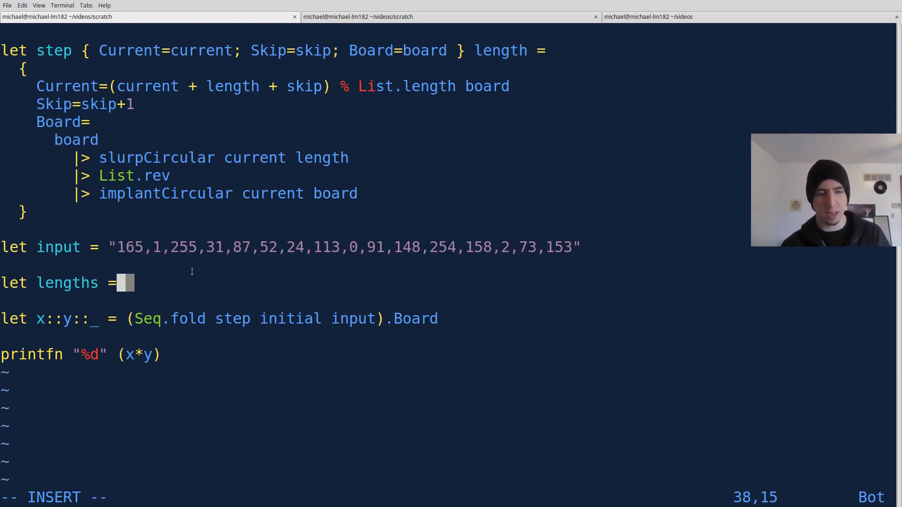
pyautogui.write('Seq.map int input')
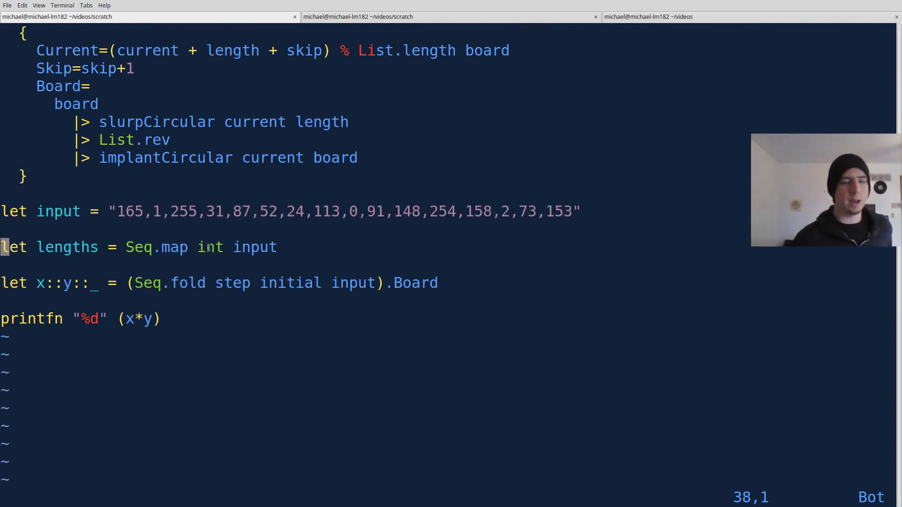
pyautogui.doubleClick(210, 247)
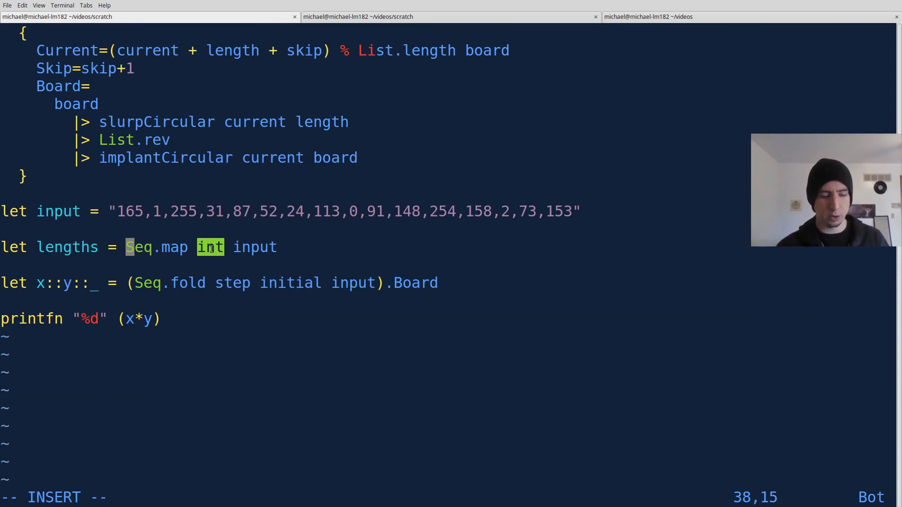
pyautogui.write('List.ofSeq')
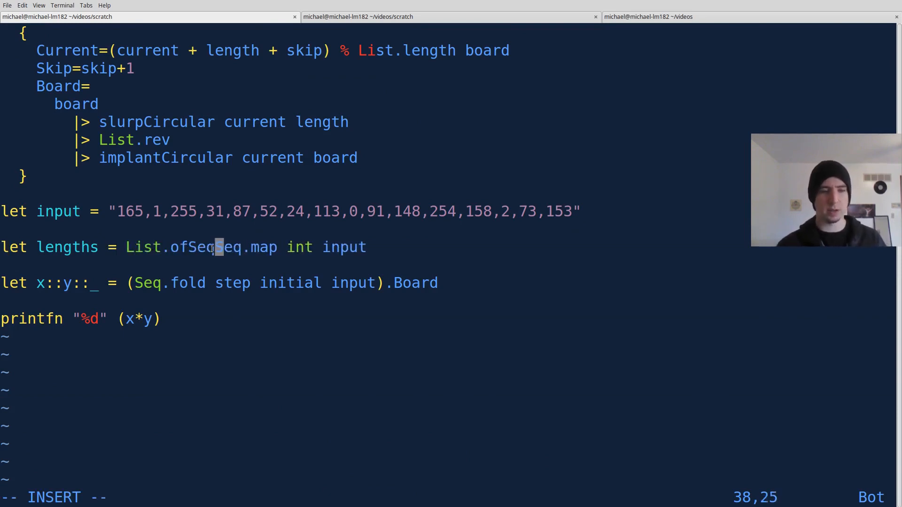
pyautogui.write('(')
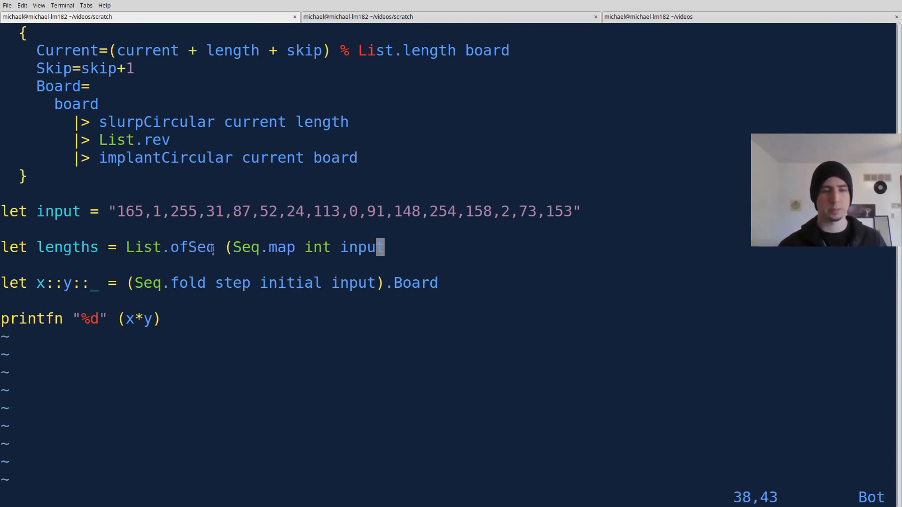
pyautogui.write(') @')
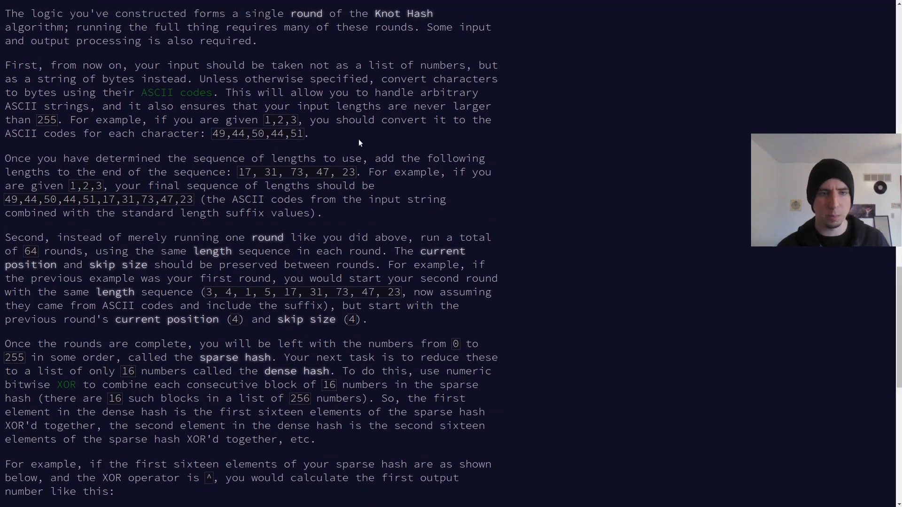
# Append @ [17; 31; 73; 47; 23] to the lengths line, save, and open a new line.
pyautogui.moveTo(258, 172); pyautogui.dragTo(355, 172)
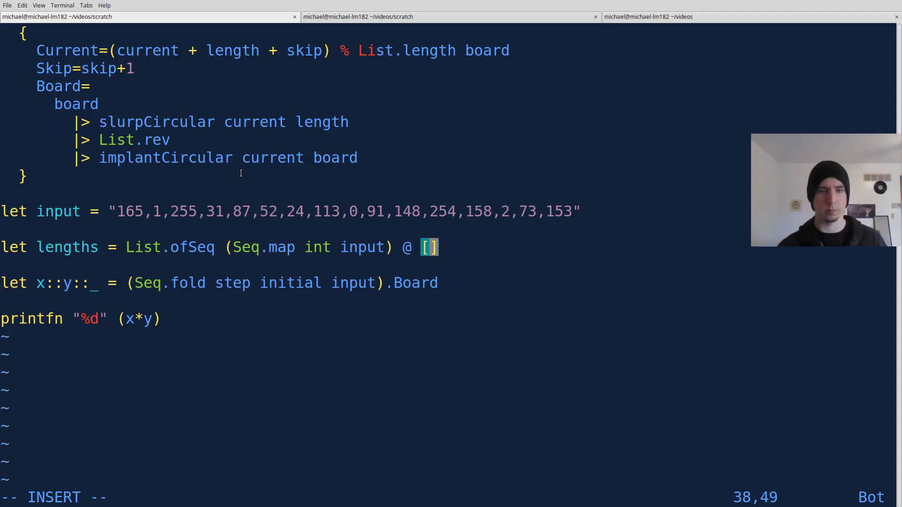
pyautogui.write('17, 31, 73, 47, 23')
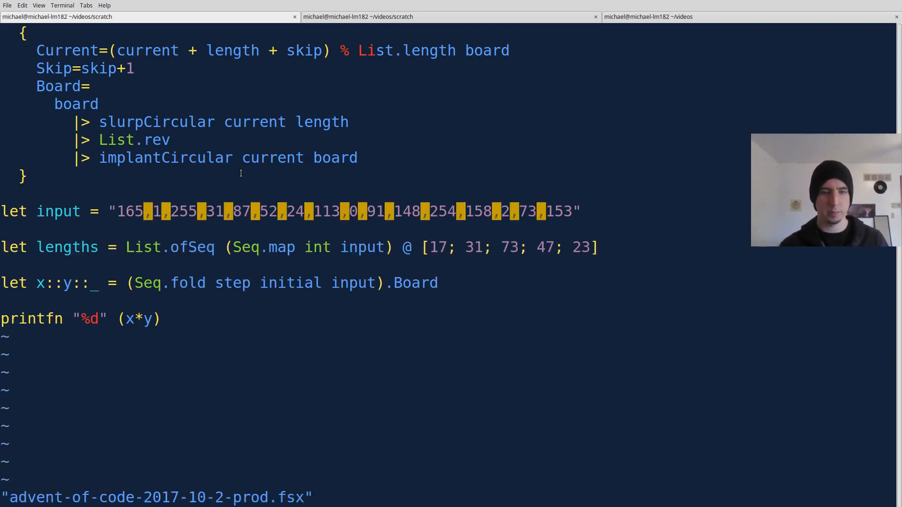
pyautogui.press('Return')
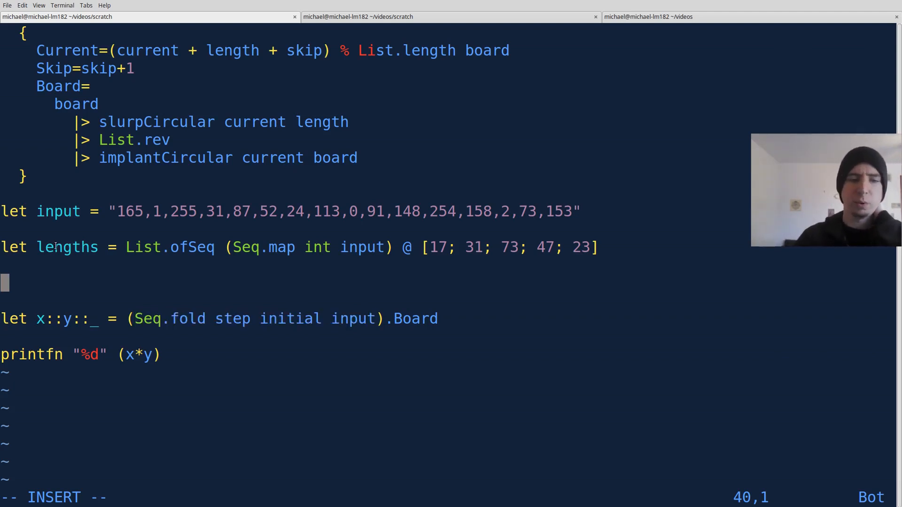
# Write let allLengths = List.collect (fun _ -> lengths) [0..63] and save.
pyautogui.doubleClick(67, 246)
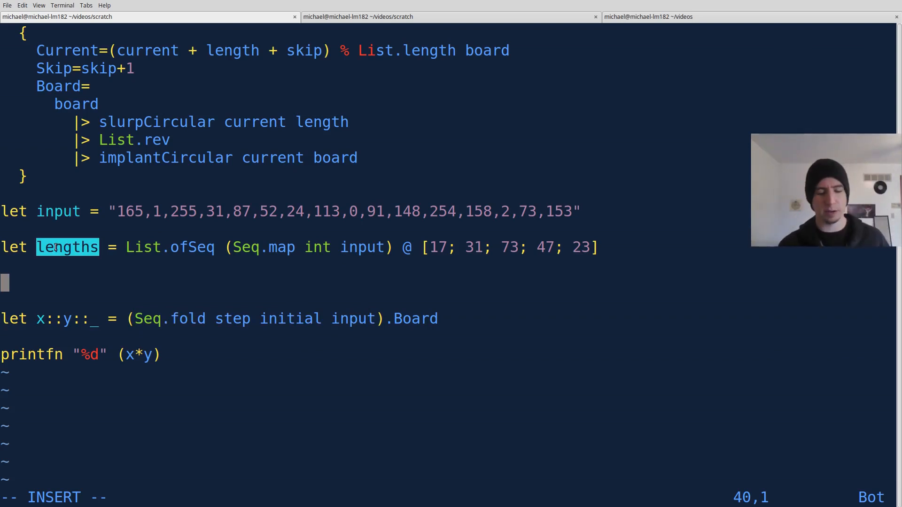
pyautogui.write('let allLengths =')
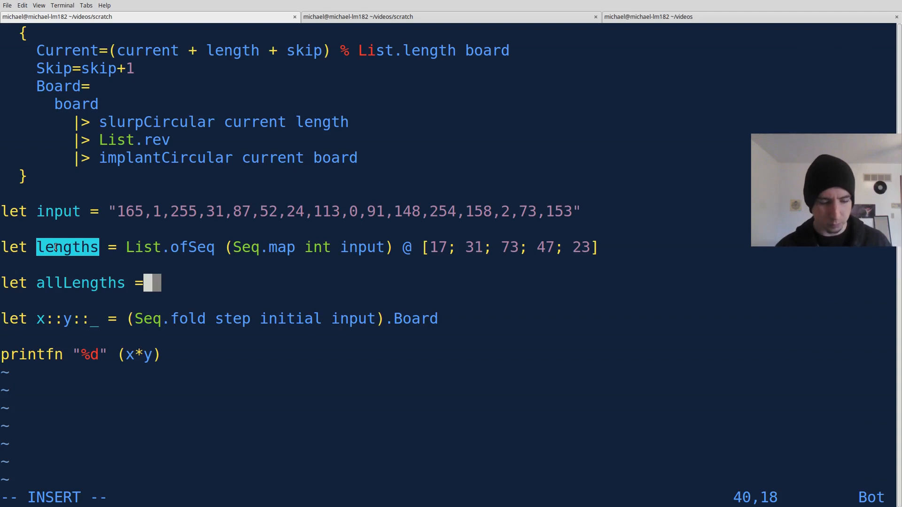
pyautogui.write('List.co')
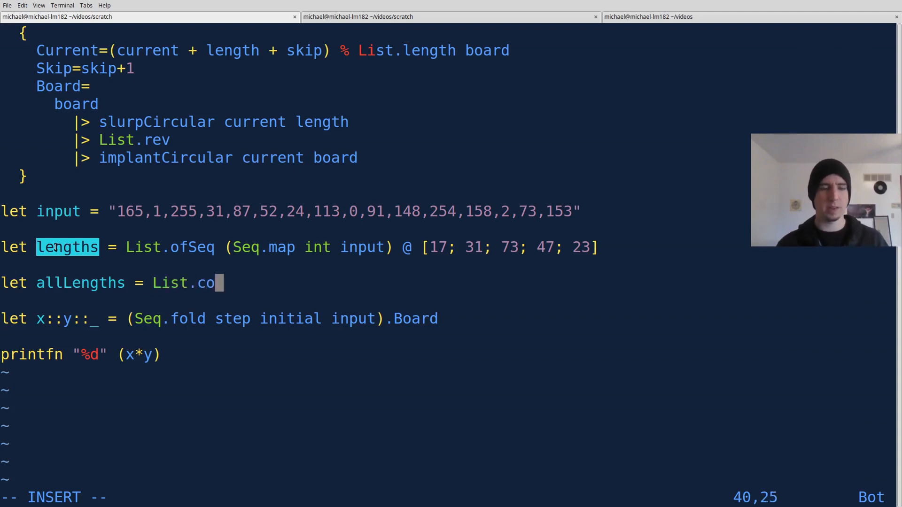
pyautogui.write('llect () []')
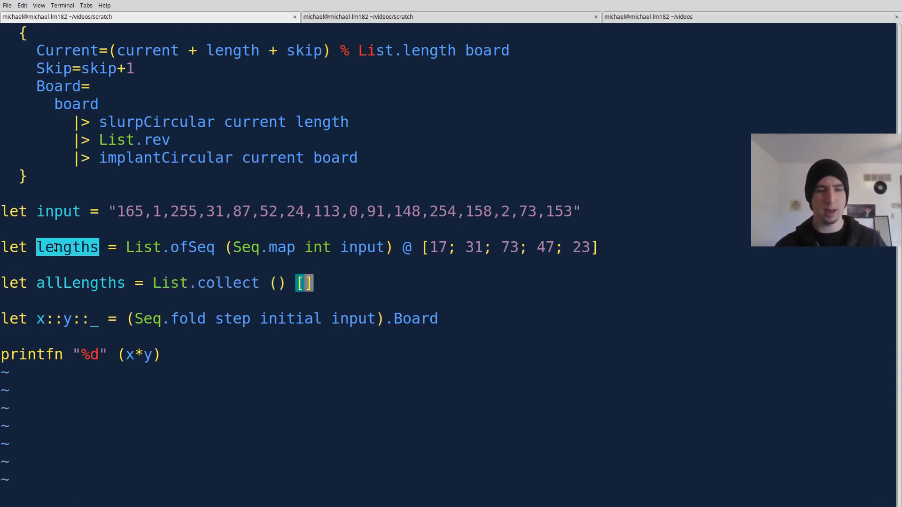
pyautogui.write('0..63')
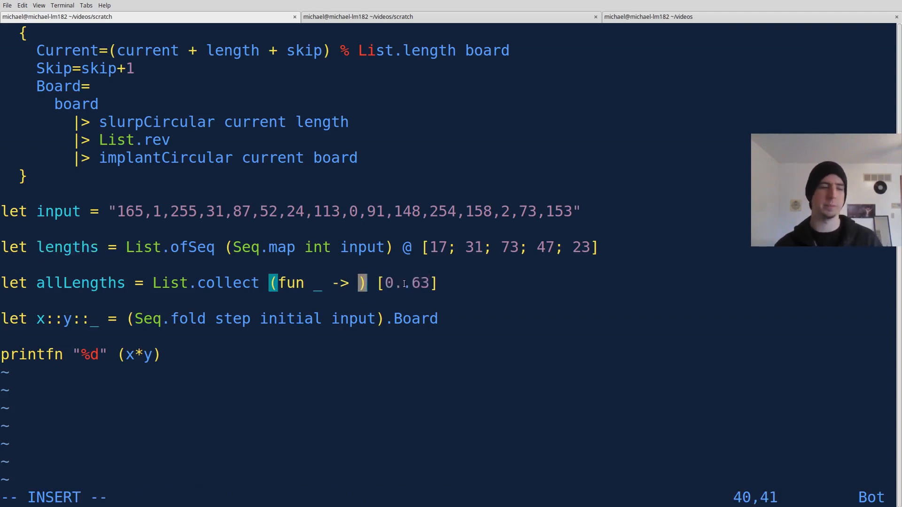
pyautogui.write('lengths')
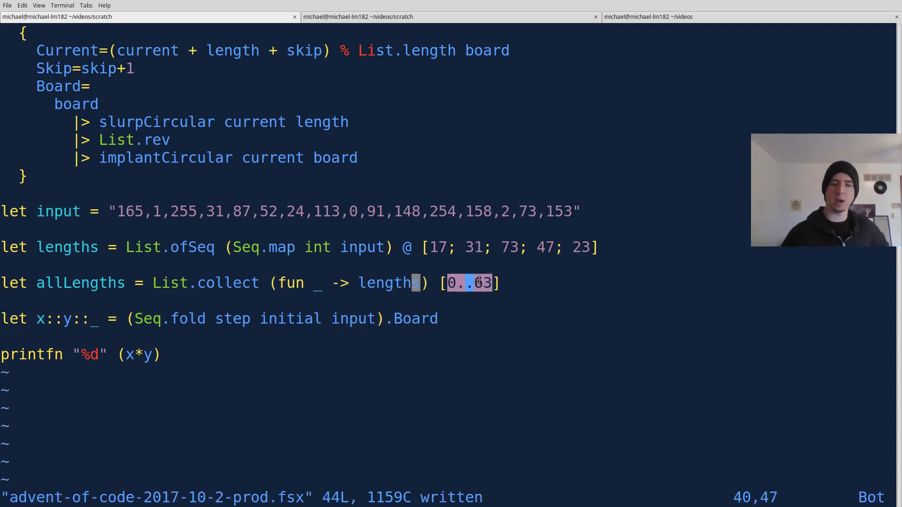
pyautogui.doubleClick(385, 282)
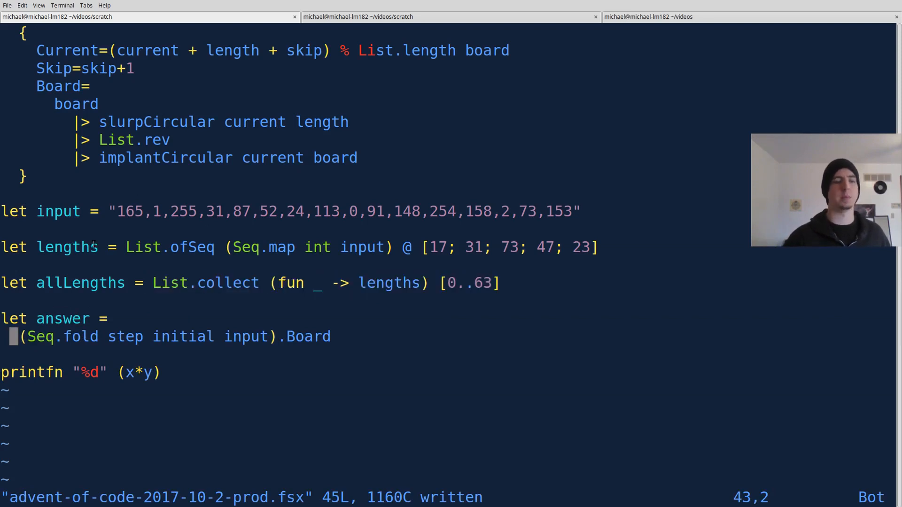
# Rename the result binding to answer and pipe it into List.chunkBySize 16.
pyautogui.moveTo(122, 211); pyautogui.dragTo(554, 211)
pyautogui.write('|>')
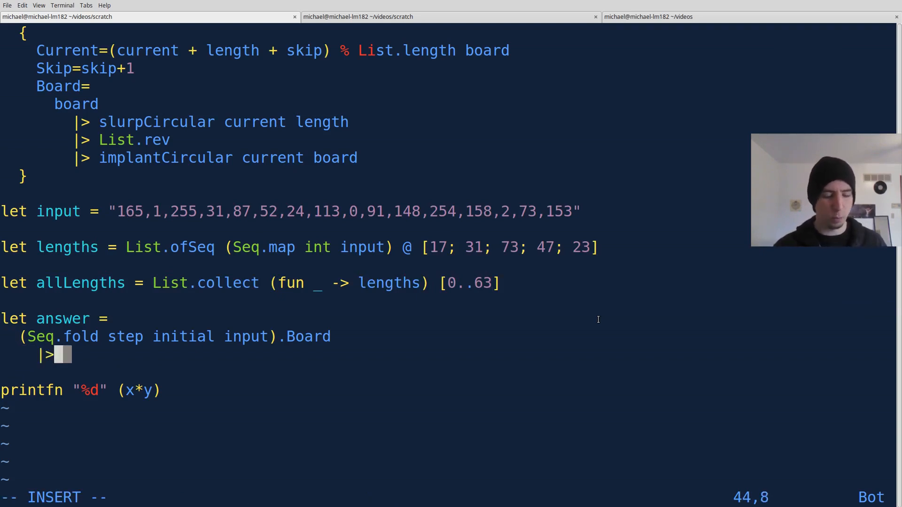
pyautogui.write('List.chunk')
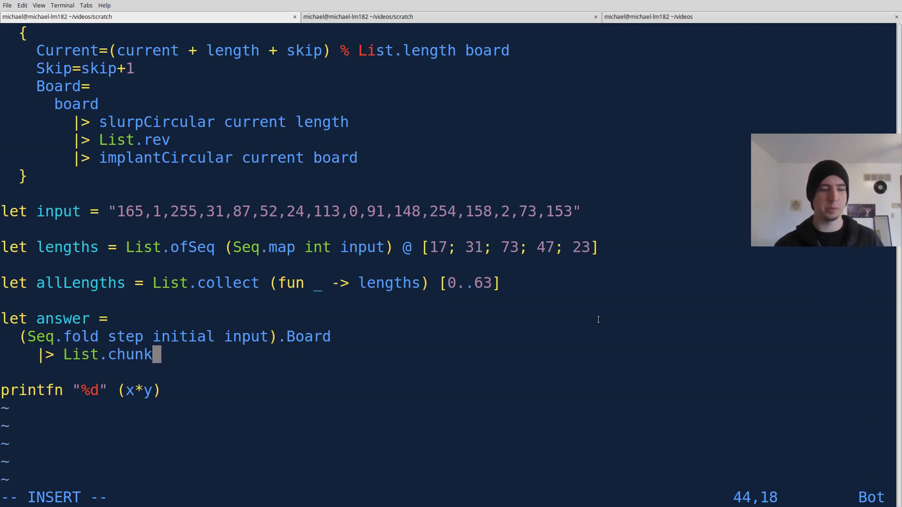
pyautogui.write('BySize')
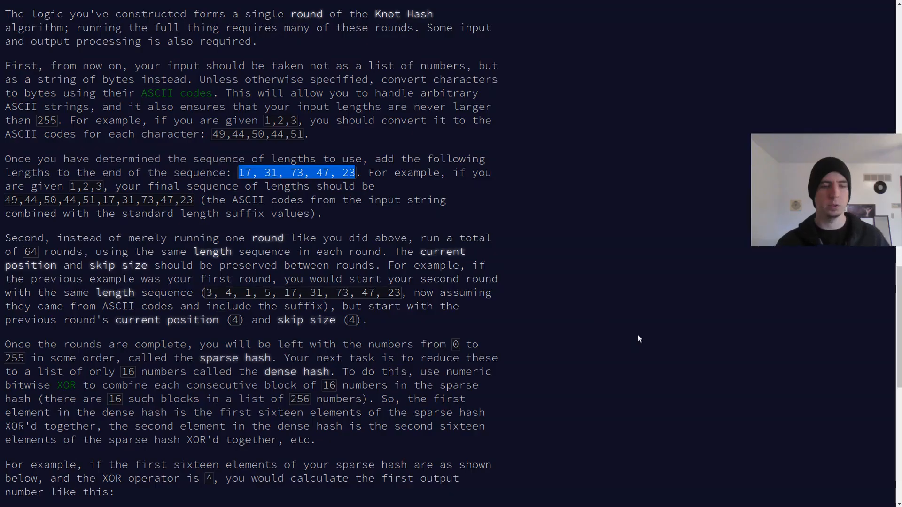
pyautogui.scroll(-3)
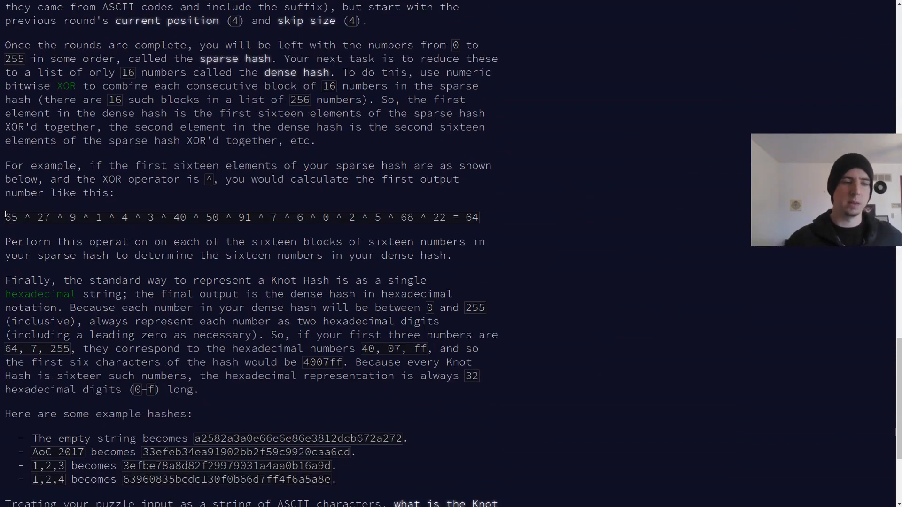
# Add a |> List.map (List.fold (^^^) 0) pipe line to XOR-fold each chunk.
pyautogui.moveTo(5, 217); pyautogui.dragTo(446, 217)
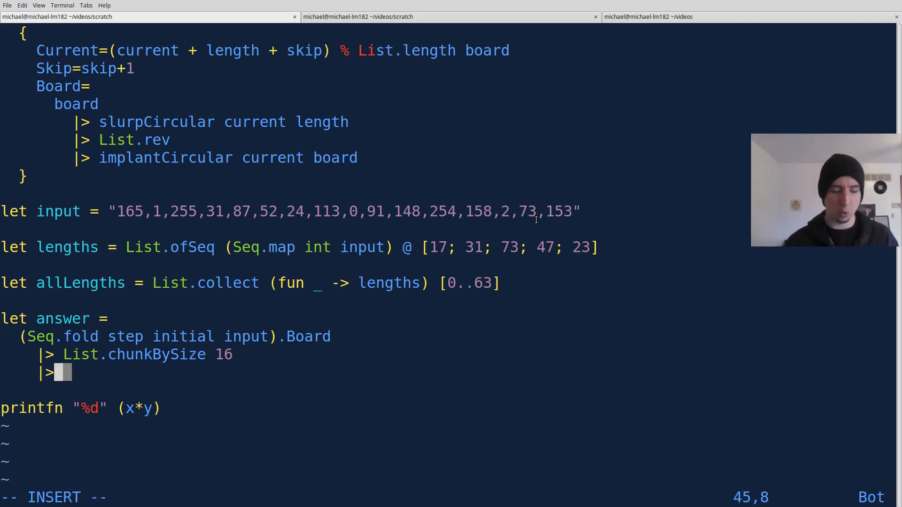
pyautogui.write('List.map')
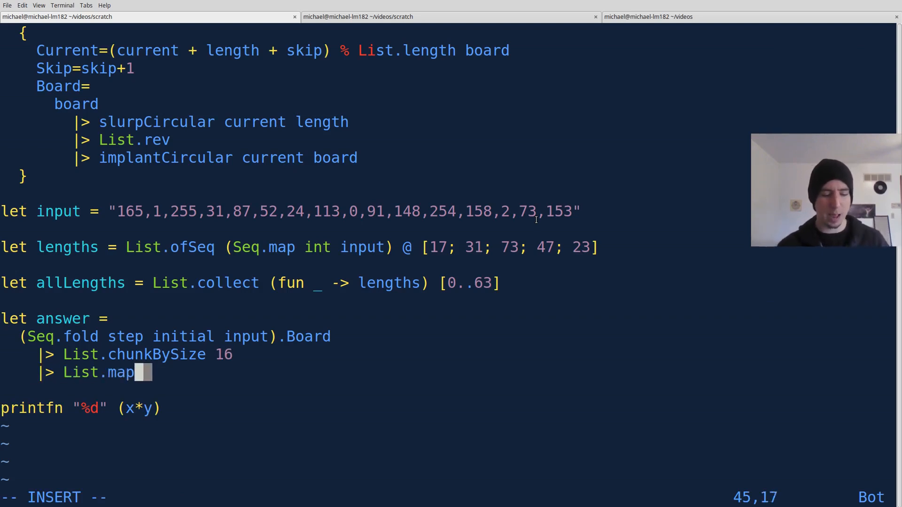
pyautogui.write('()')
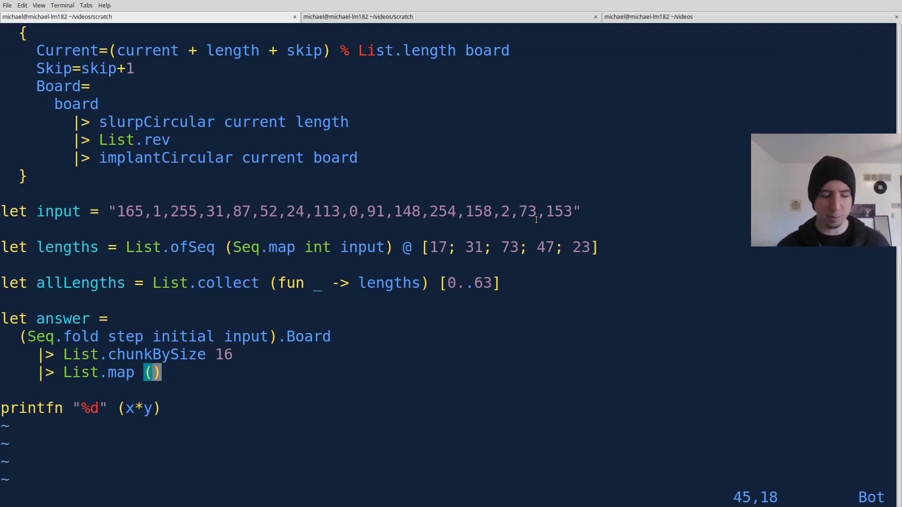
pyautogui.write('List.ofld')
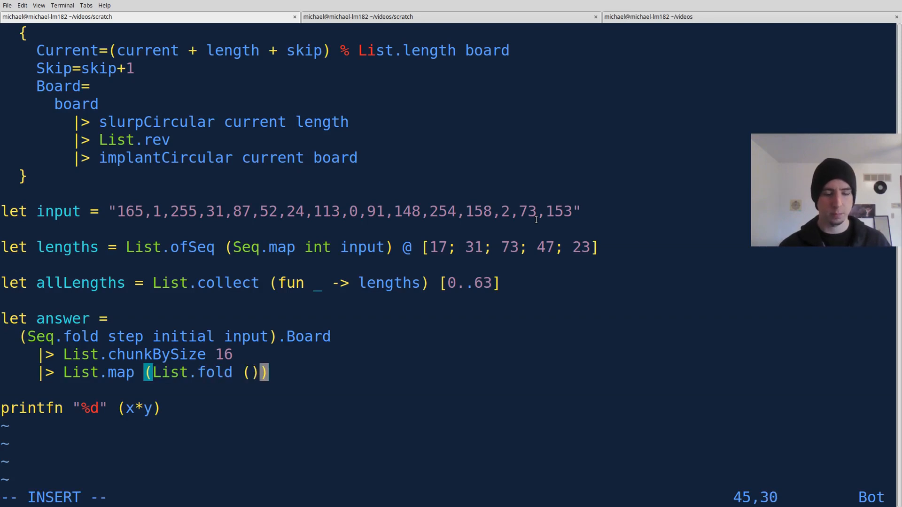
pyautogui.write('0')
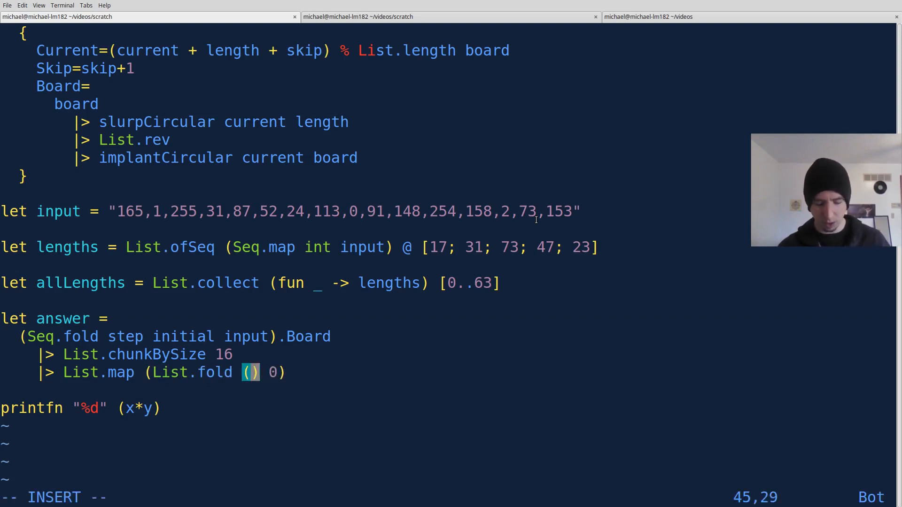
pyautogui.write('^^^')
pyautogui.write('|> L')
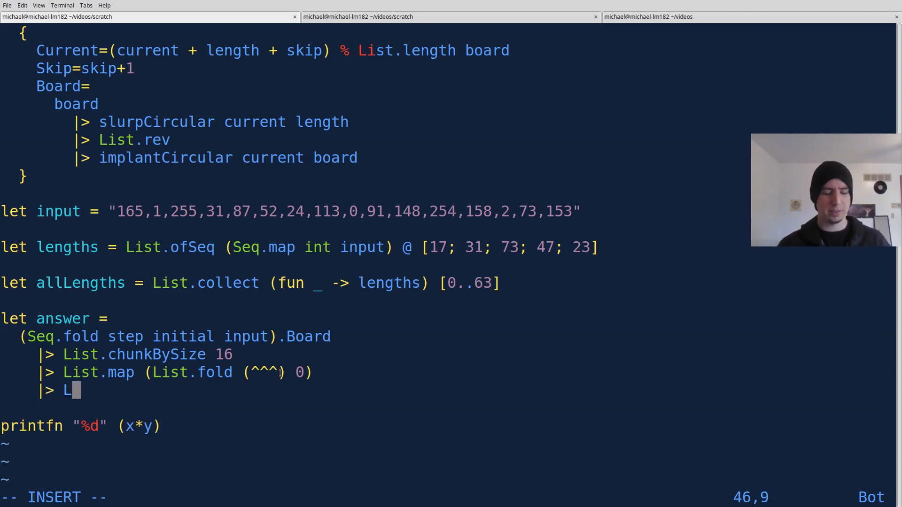
# Add |> List.map (sprintf "%x" >> padHex) and |> String.concat "", printing answer with %A.
pyautogui.write('ist.map ()')
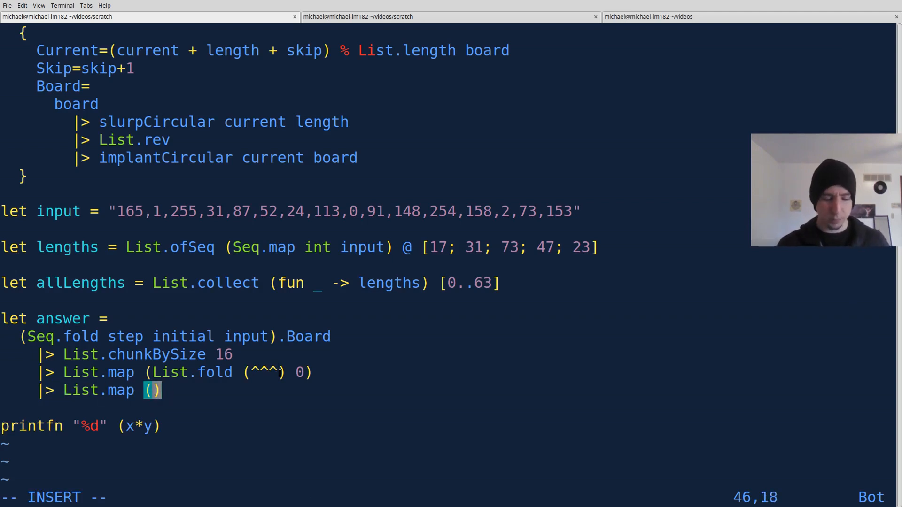
pyautogui.write('sprintf')
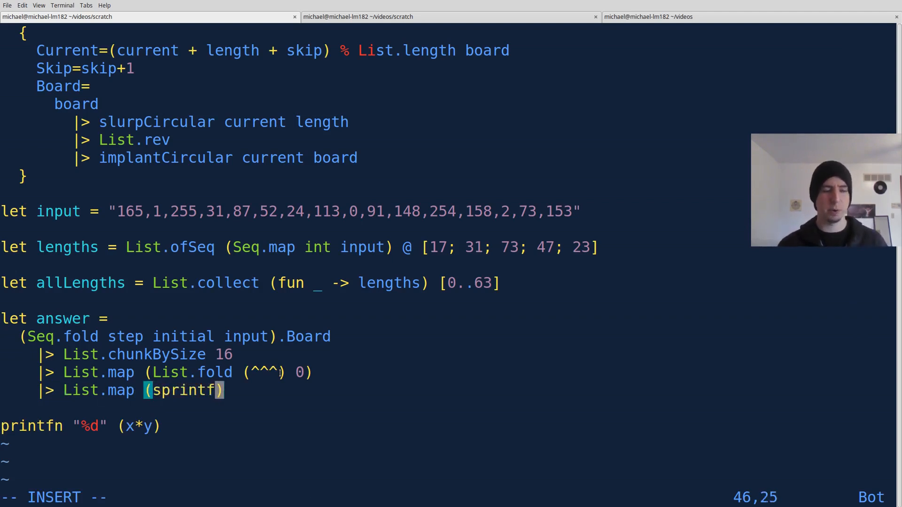
pyautogui.write('"%x" >> pad')
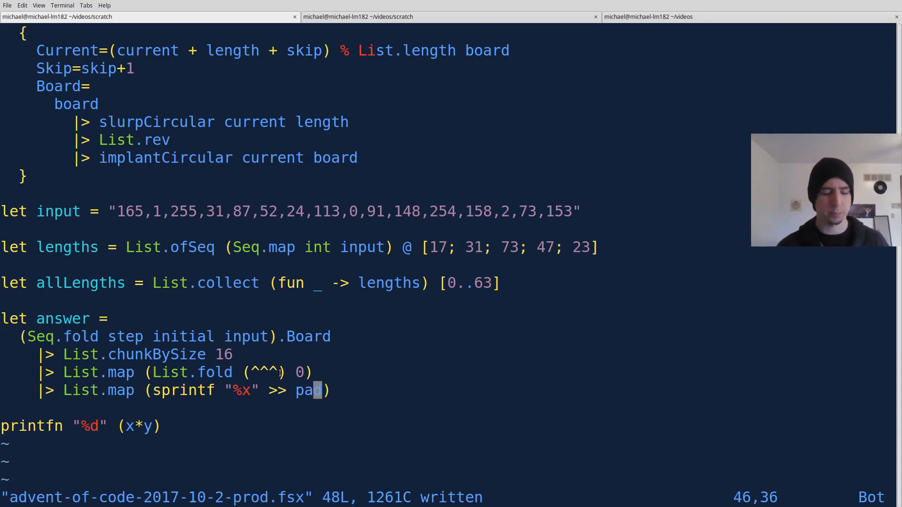
pyautogui.write('Hex')
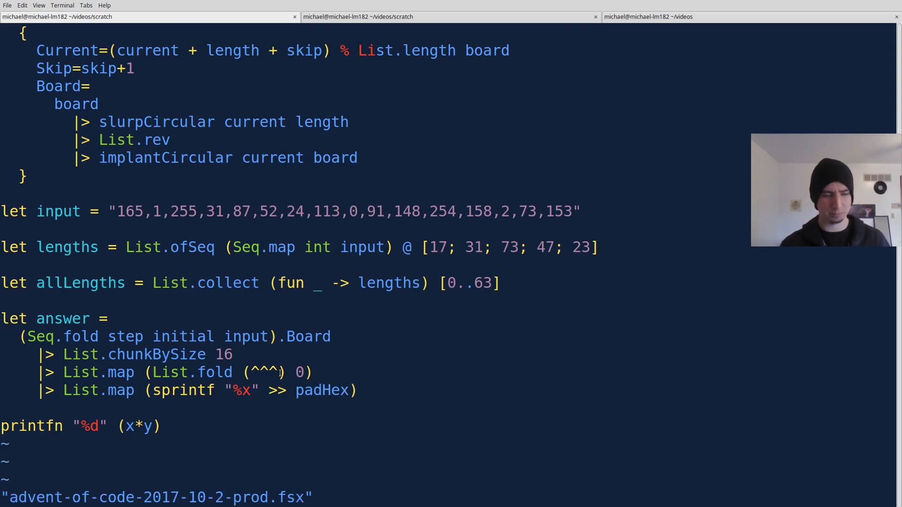
pyautogui.write('SA')
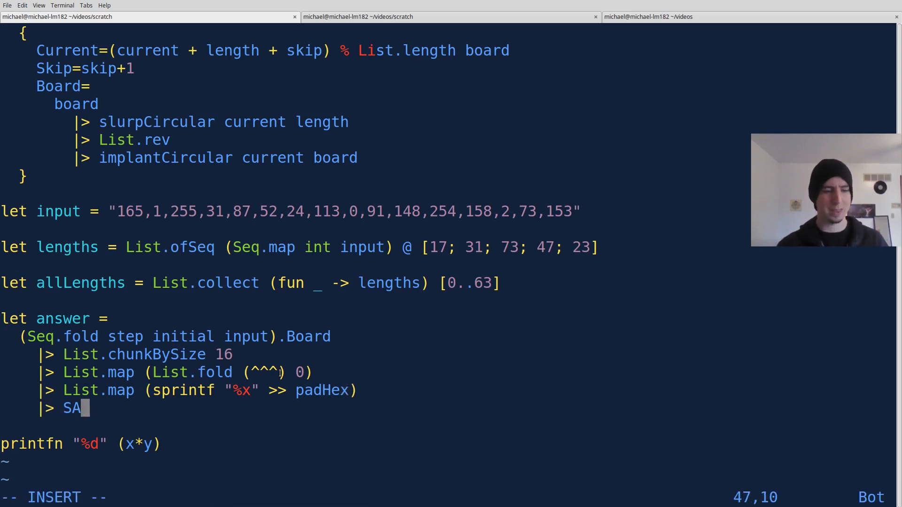
pyautogui.write('tring.concat ""')
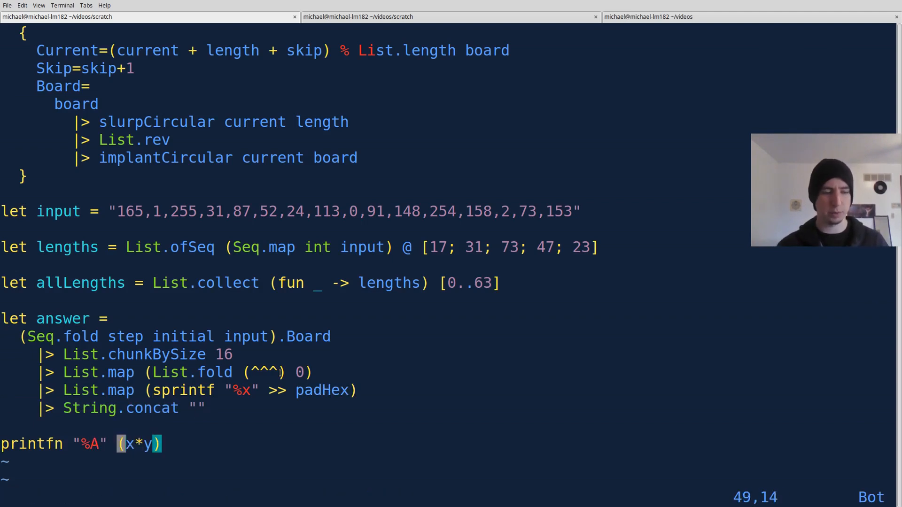
pyautogui.write('answer')
pyautogui.write('match')
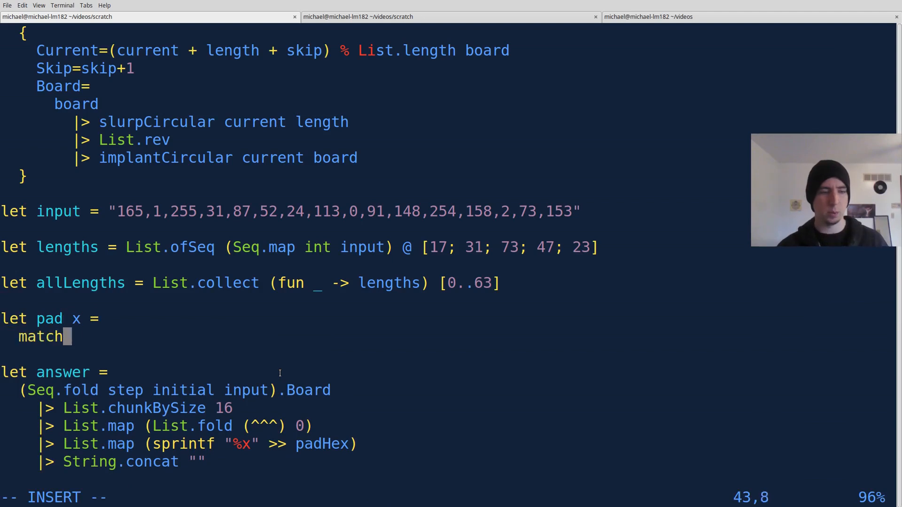
# Write let pad x = match String.length x with | 1 -> sprintf "0%s" x | _ -> x, then run fsharpi.
pyautogui.write('String.lne')
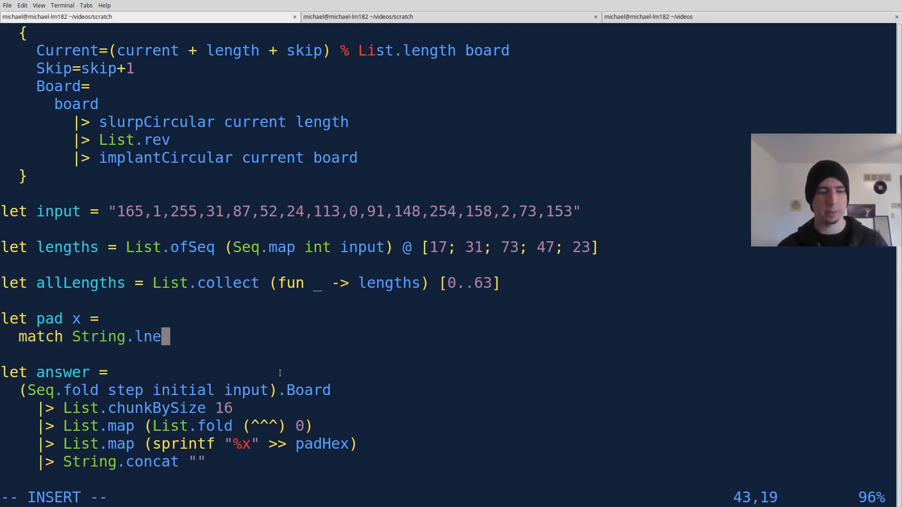
pyautogui.write('gth x with')
pyautogui.write('| 1')
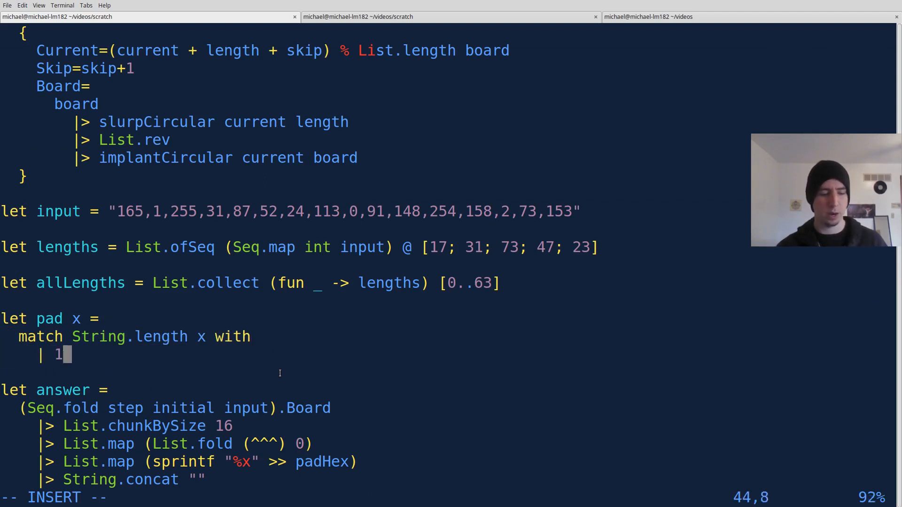
pyautogui.write('-> sprintfn "')
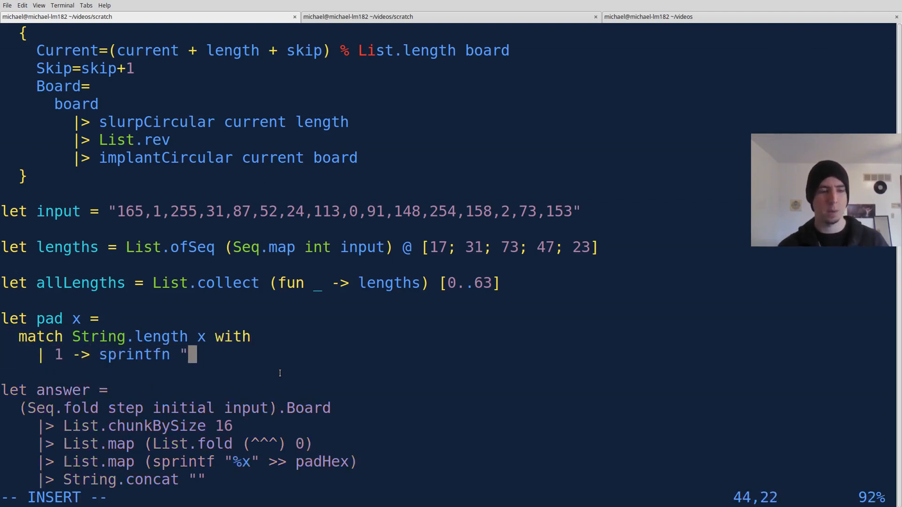
pyautogui.write('0%s" x')
pyautogui.write('| _ -> x')
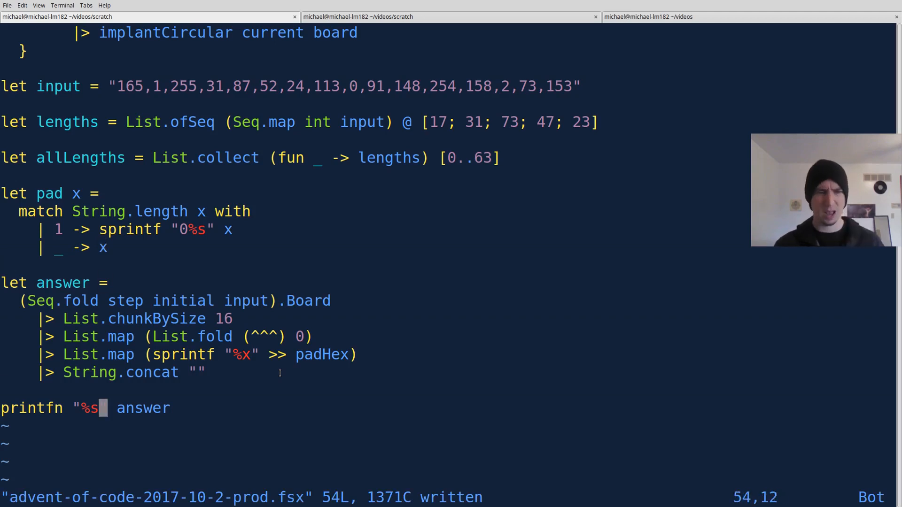
pyautogui.write(':!fsharpi %')
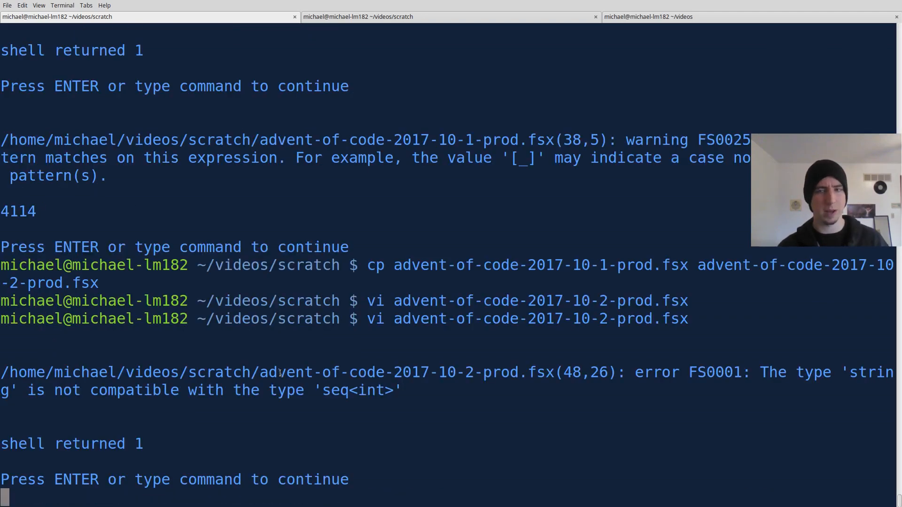
# Run :!fsharpi % and see the error that padHex is not defined.
pyautogui.press('Return')
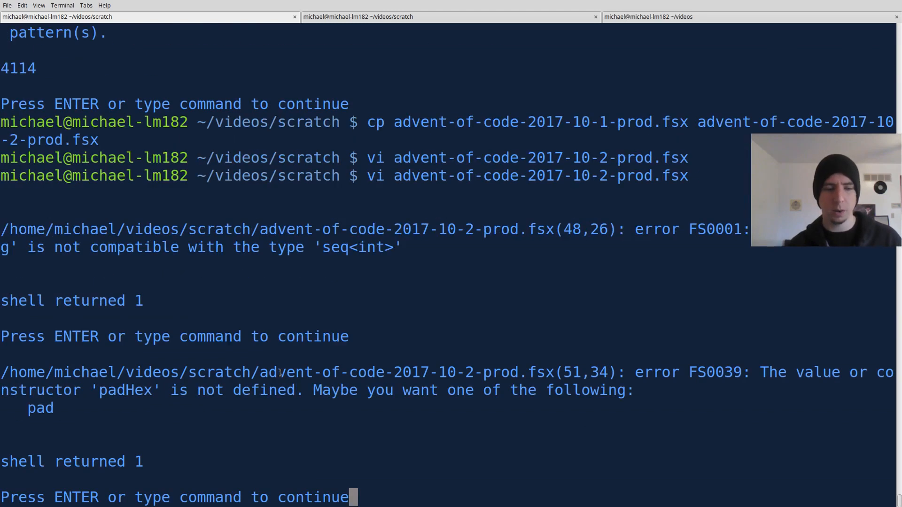